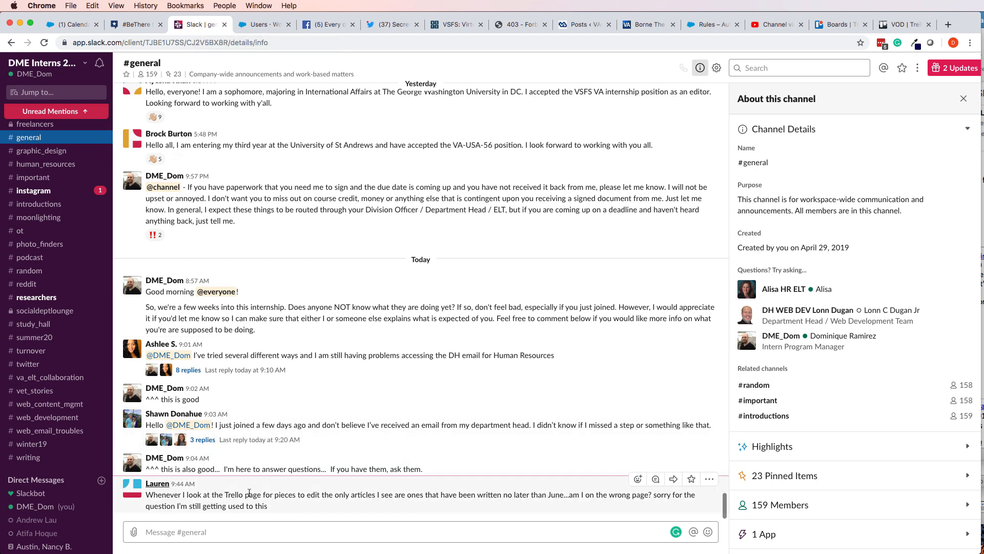
mouse_move(260, 503)
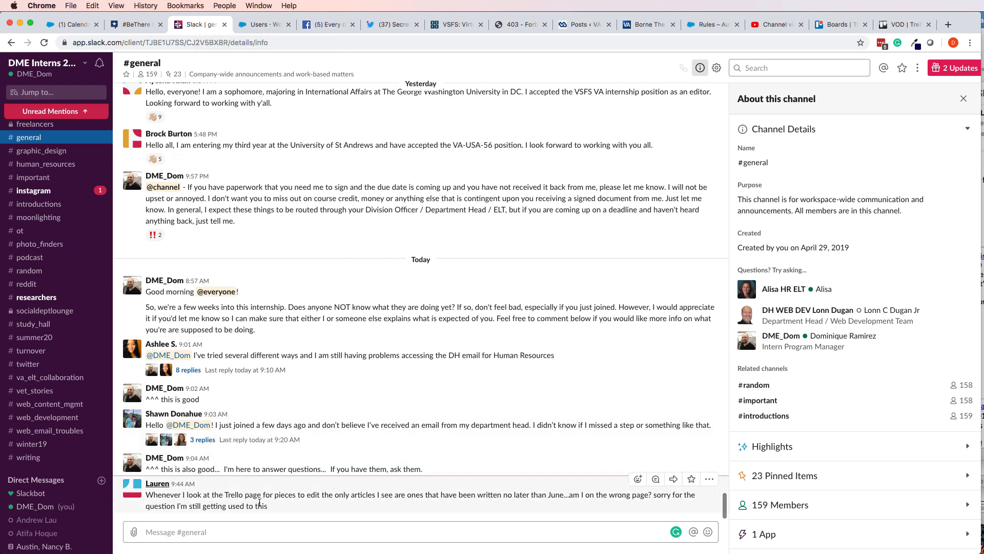
mouse_move(269, 507)
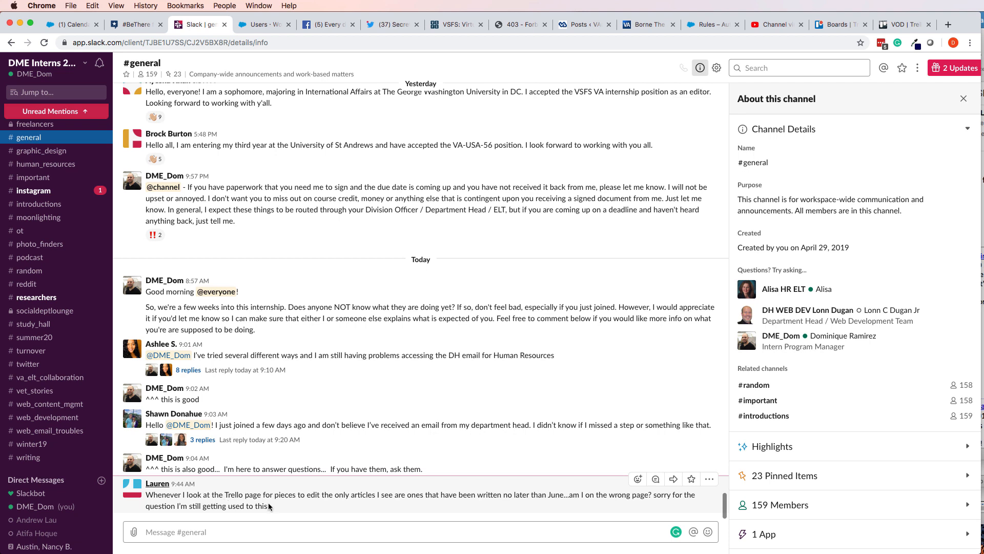
mouse_move(370, 501)
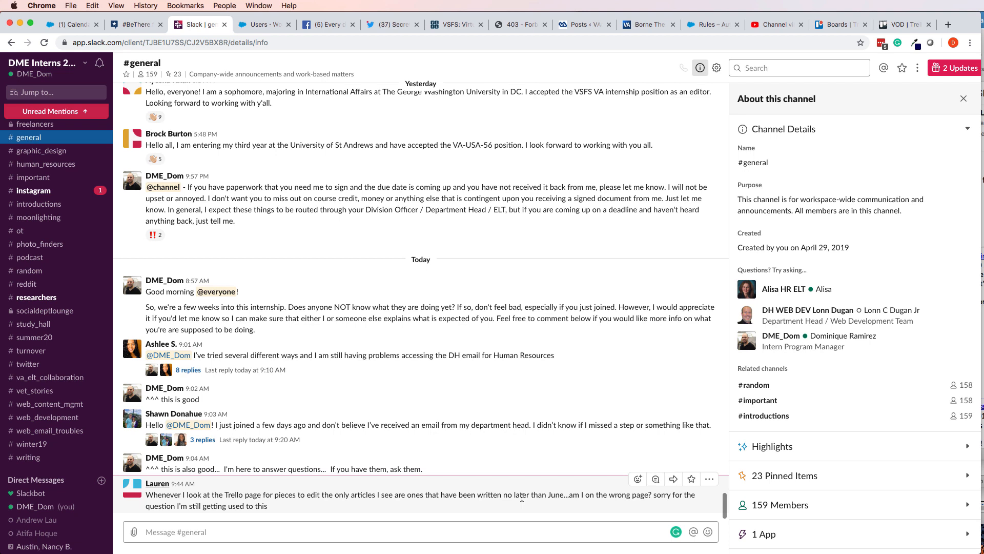
mouse_move(493, 434)
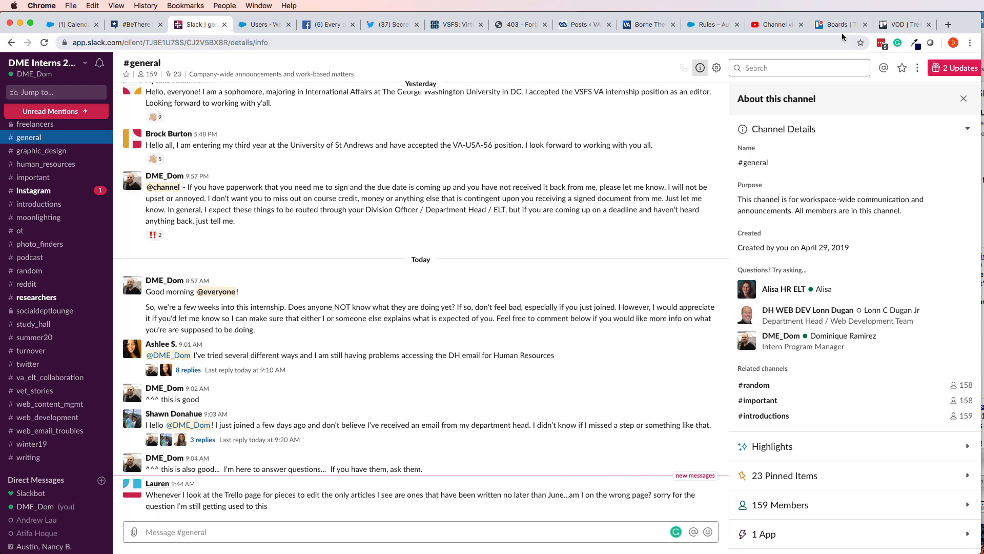
click(902, 25)
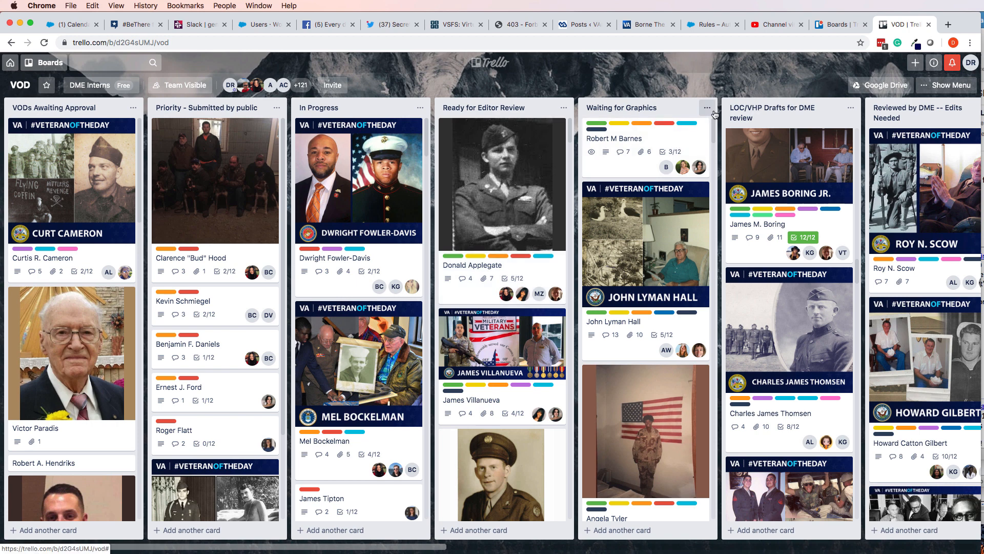
mouse_move(773, 104)
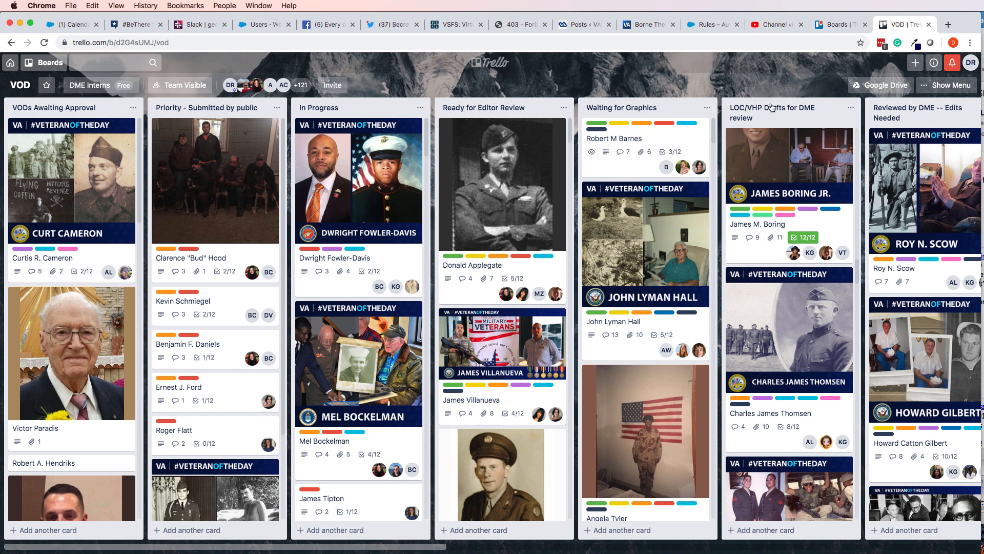
mouse_move(738, 114)
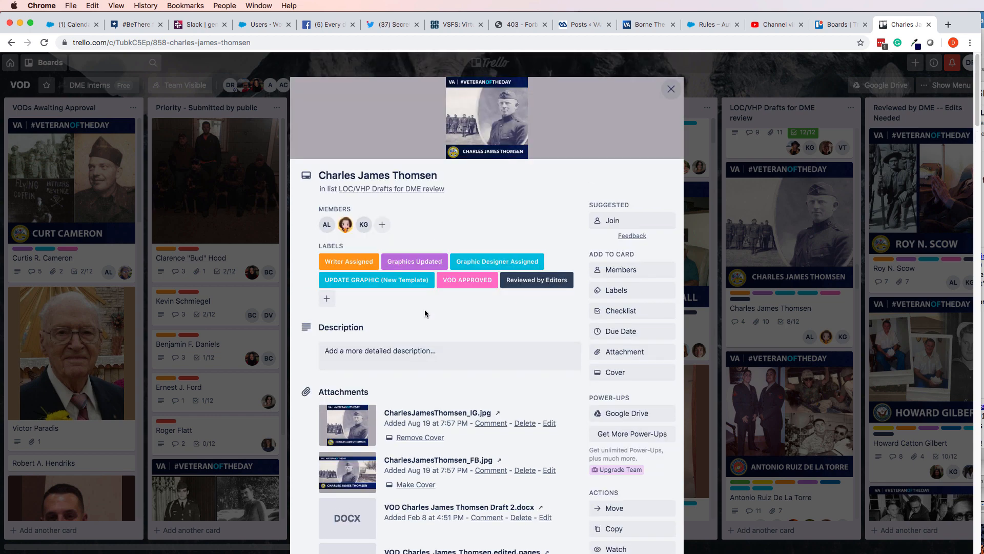
click(616, 290)
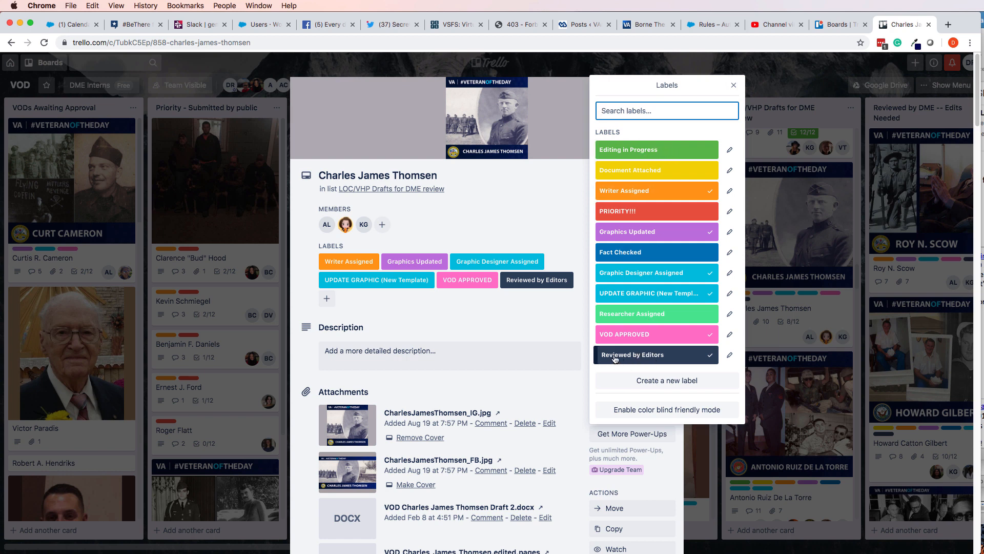
mouse_move(652, 359)
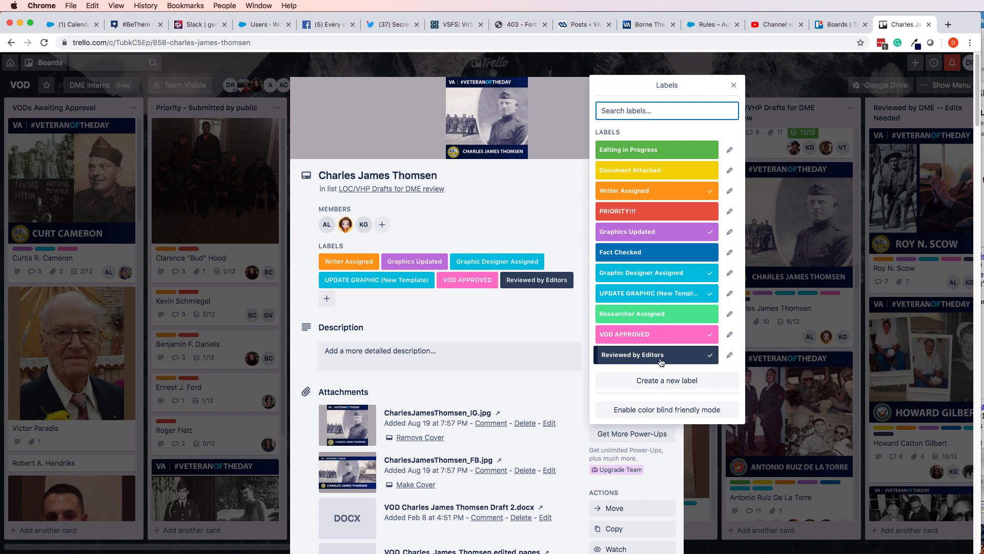
mouse_move(486, 349)
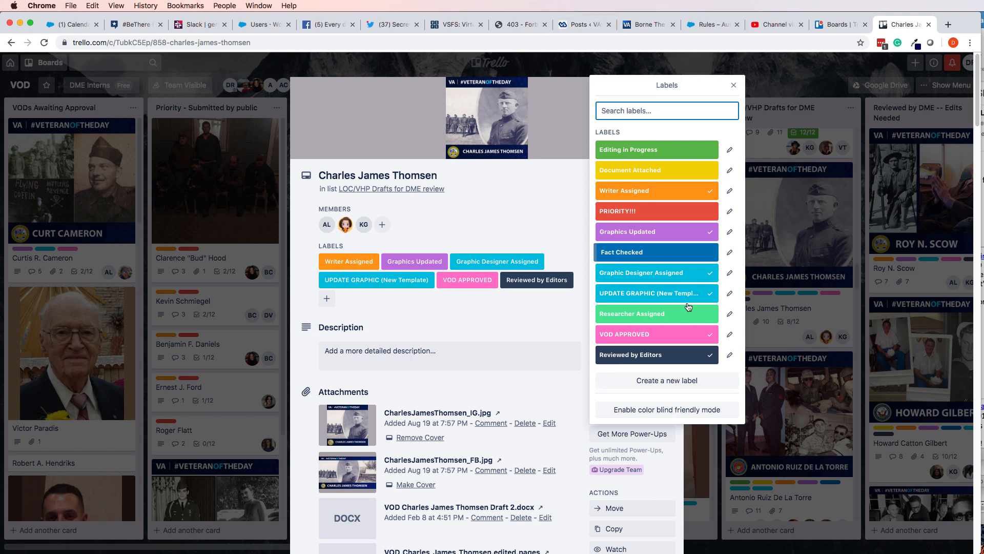
mouse_move(672, 361)
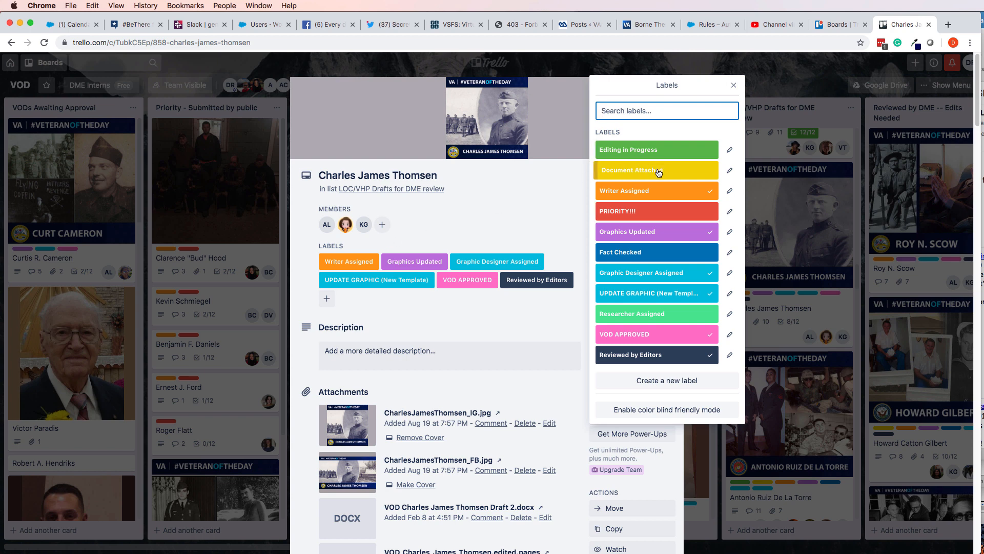
click(657, 170)
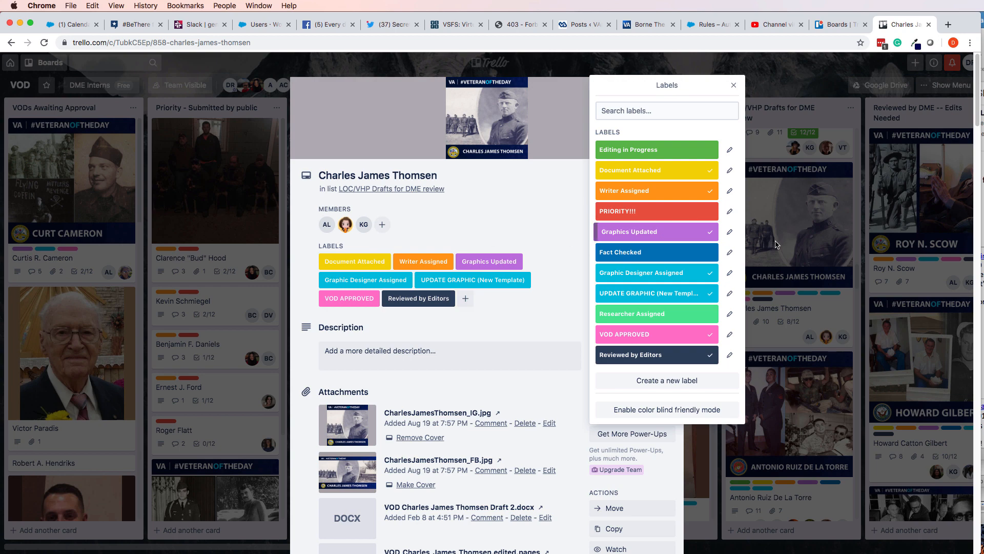
click(734, 85)
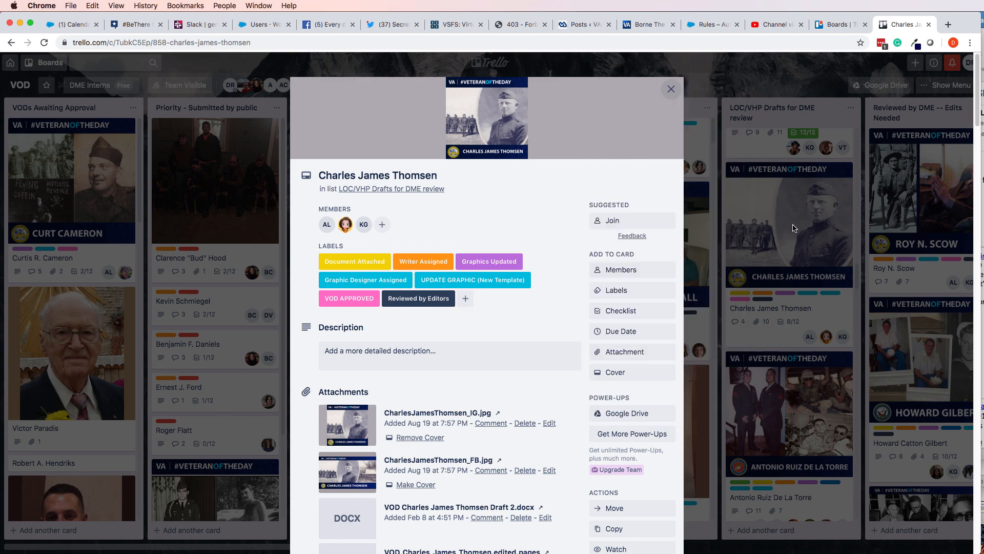
click(671, 88)
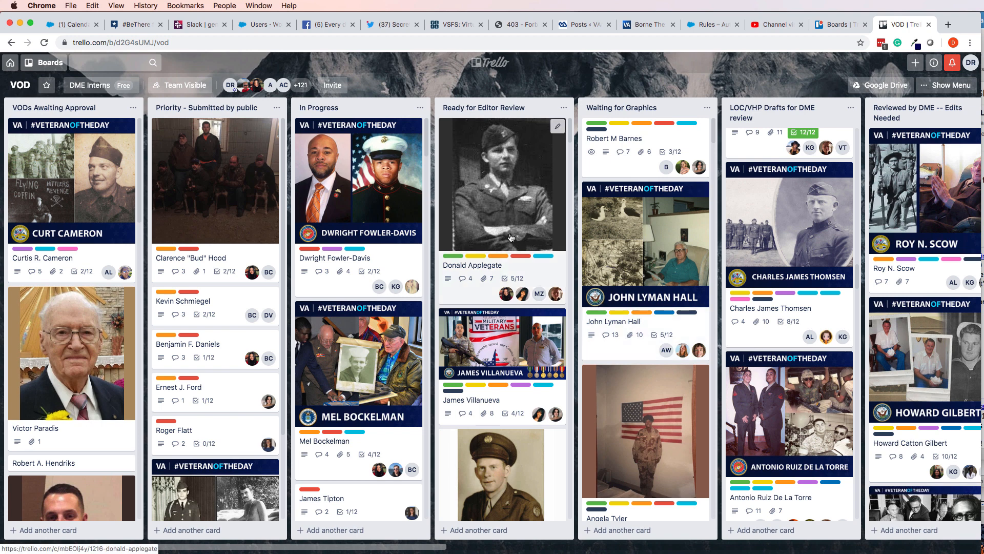
mouse_move(50, 313)
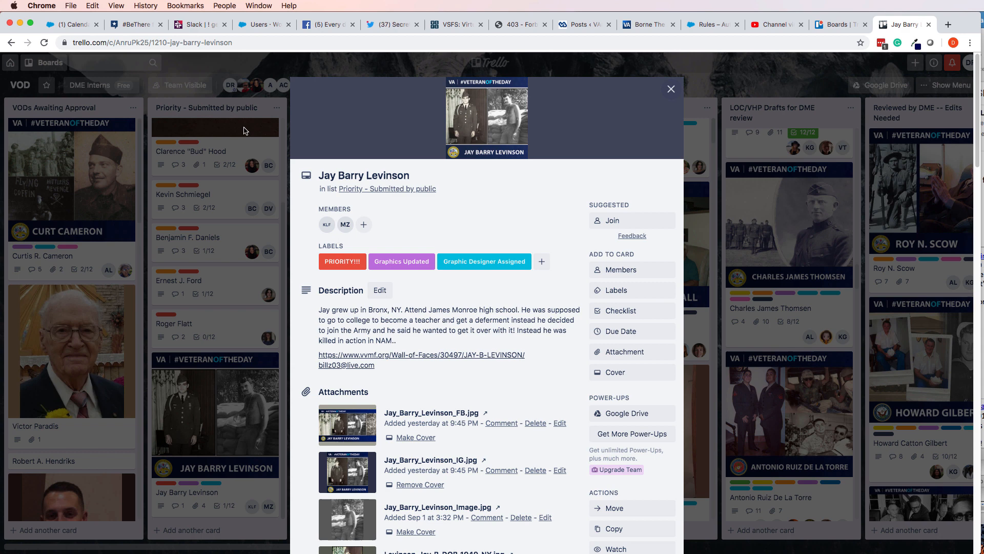
mouse_move(482, 267)
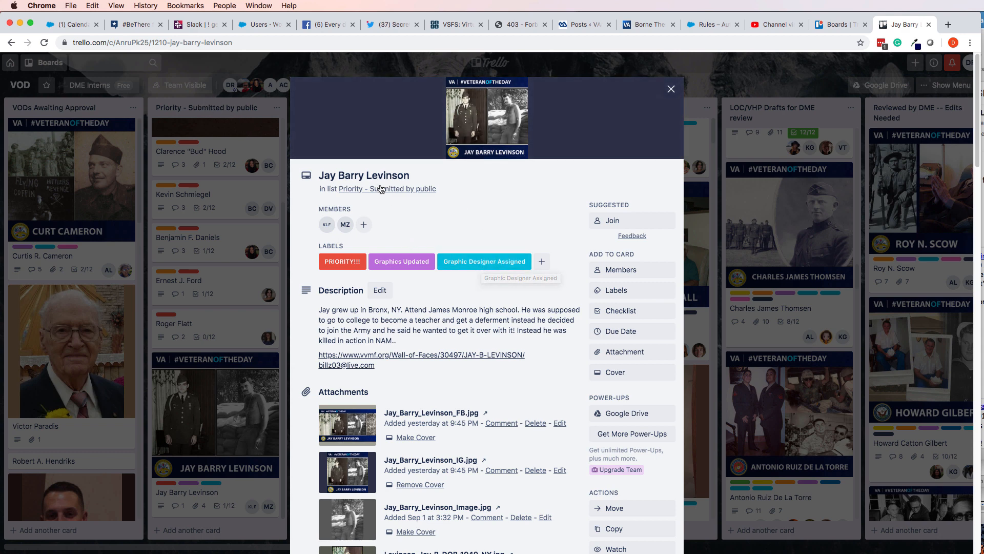
mouse_move(473, 316)
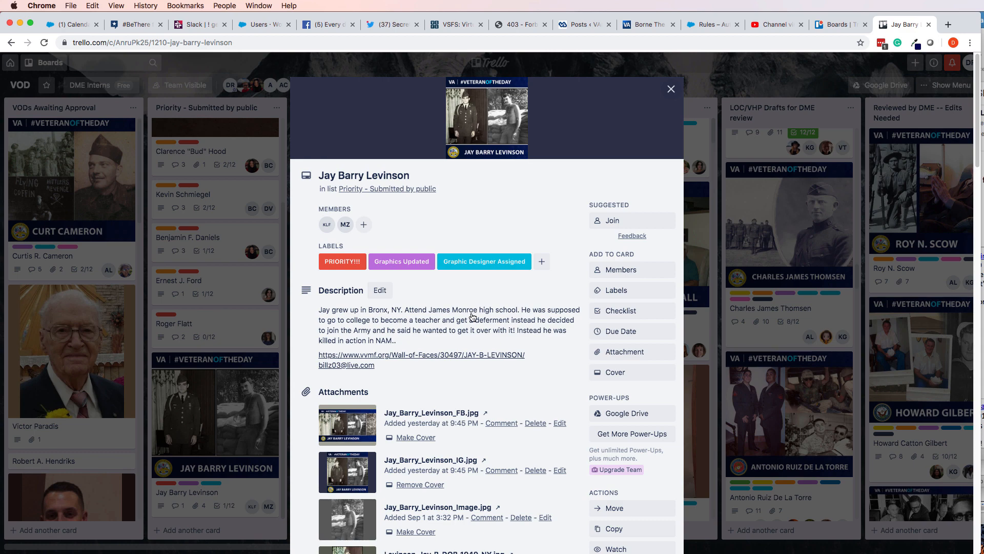
scroll(down, 3)
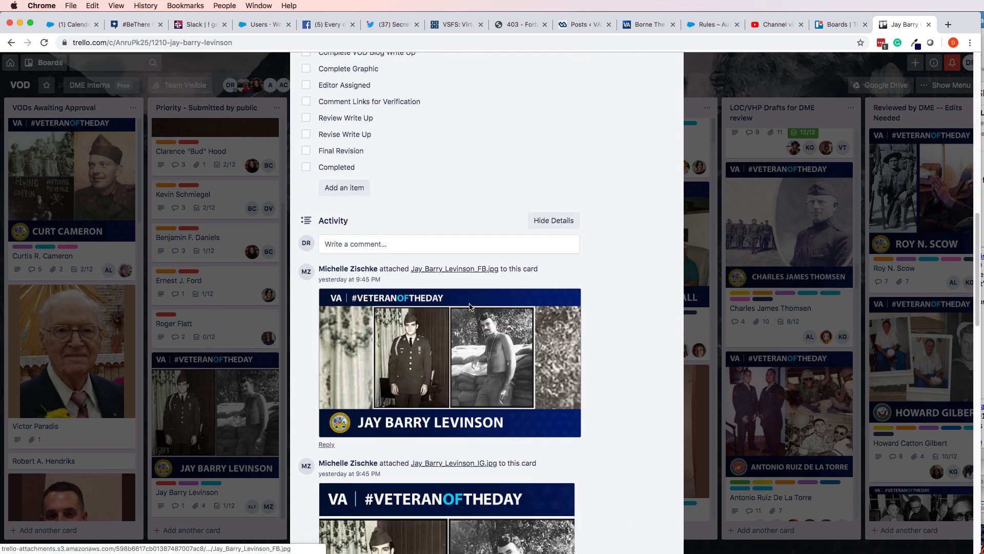
scroll(down, 3)
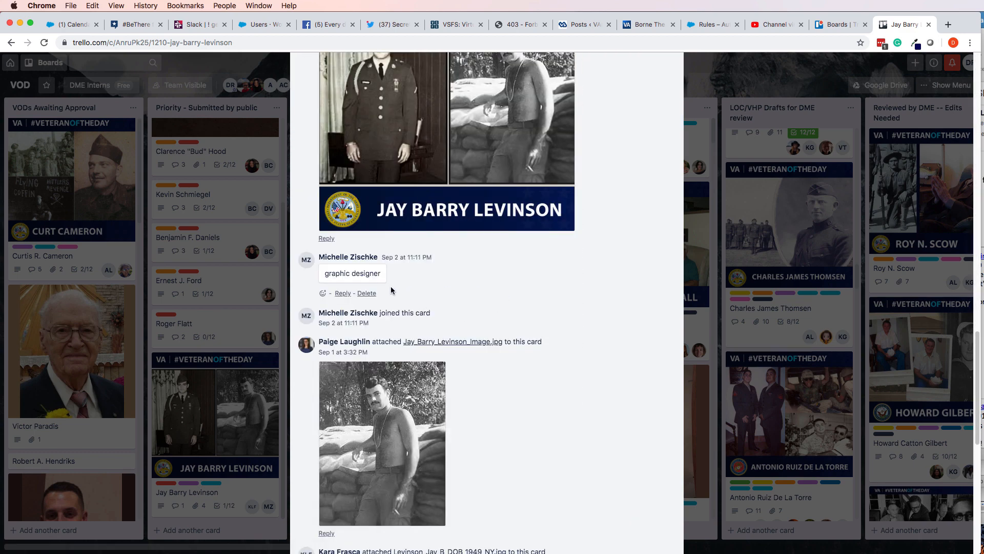
scroll(down, 3)
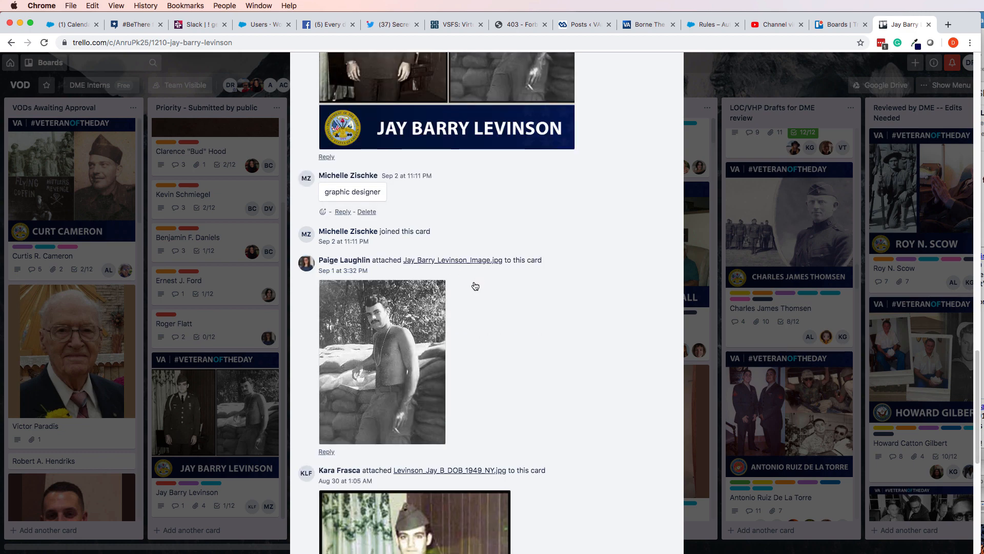
scroll(down, 3)
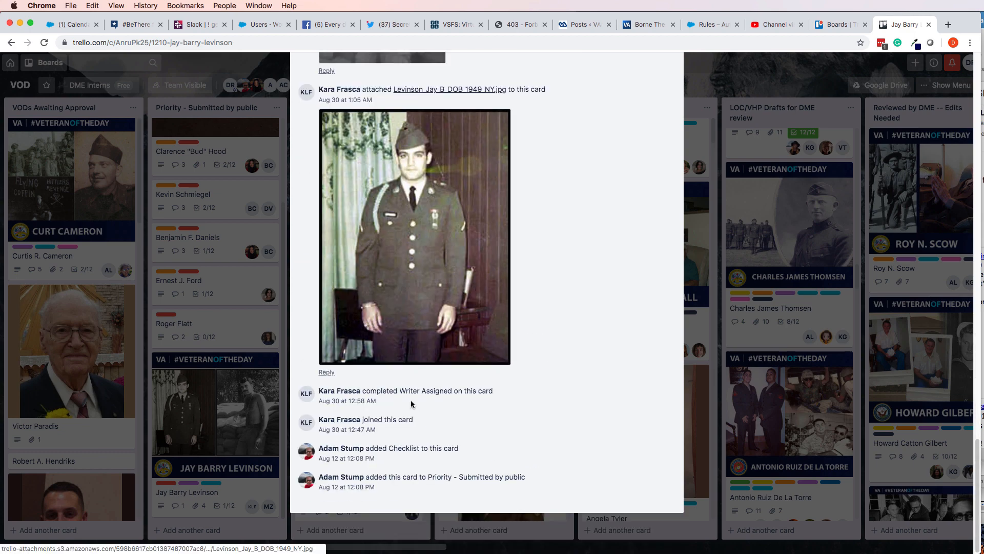
mouse_move(455, 398)
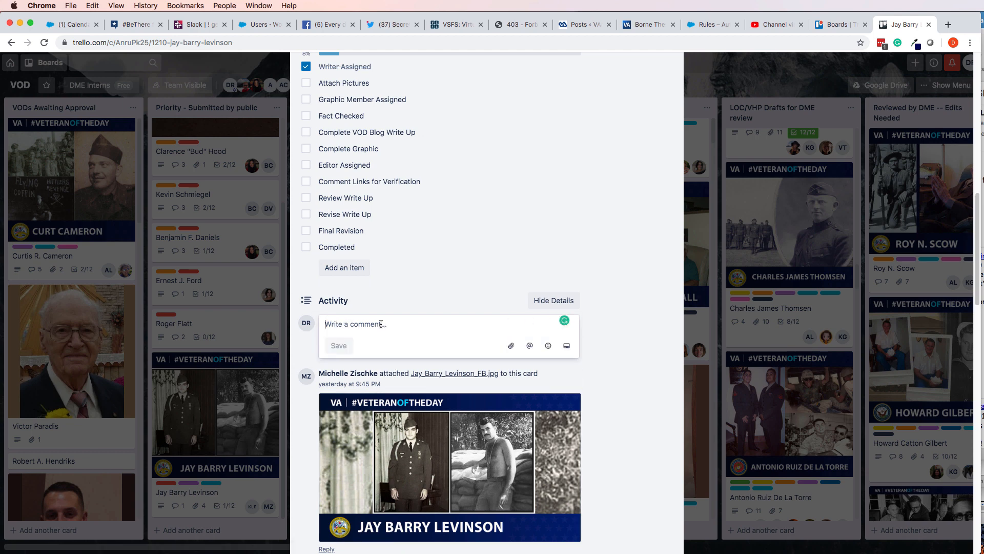
Delete the Writer comment and post an 'Editor' comment in its place.
text(E)
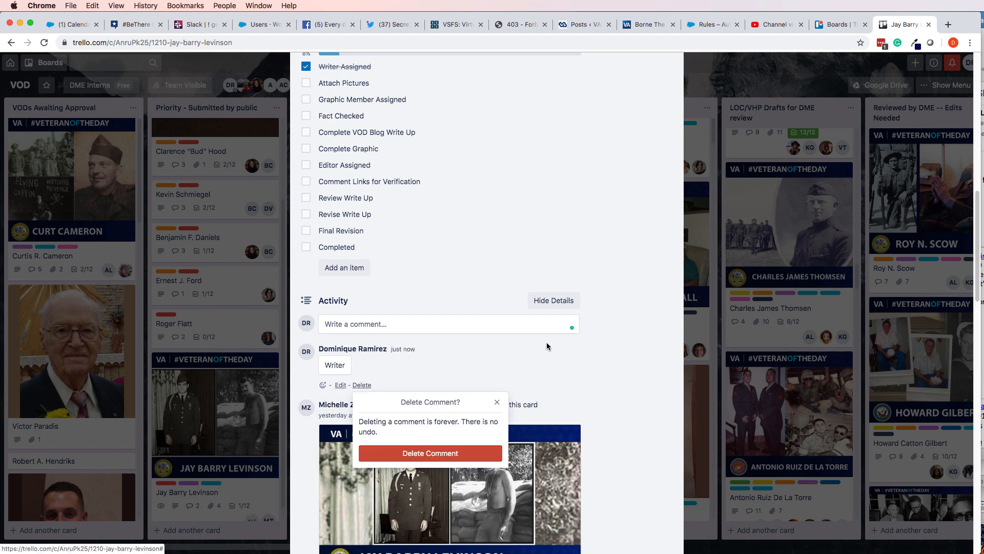
click(431, 453)
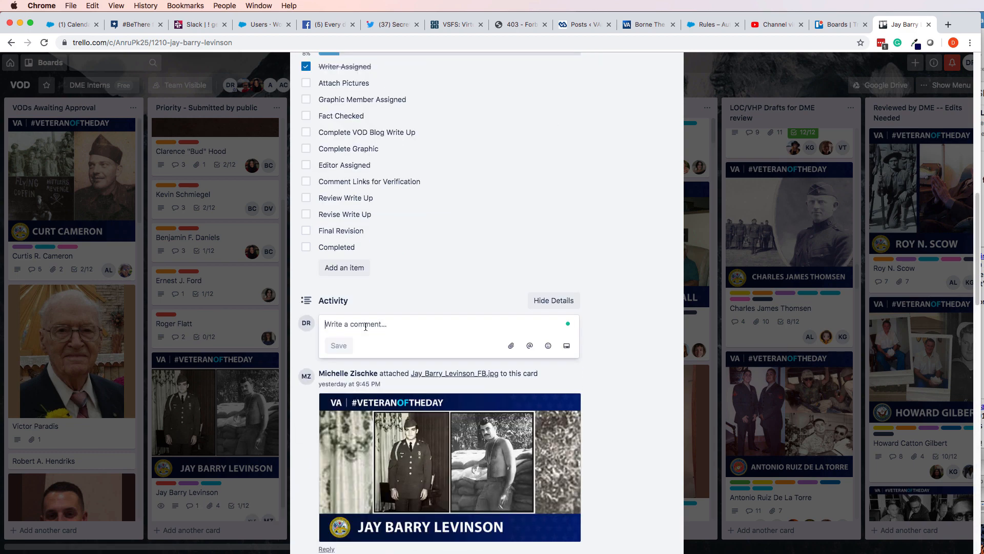
text(Edit)
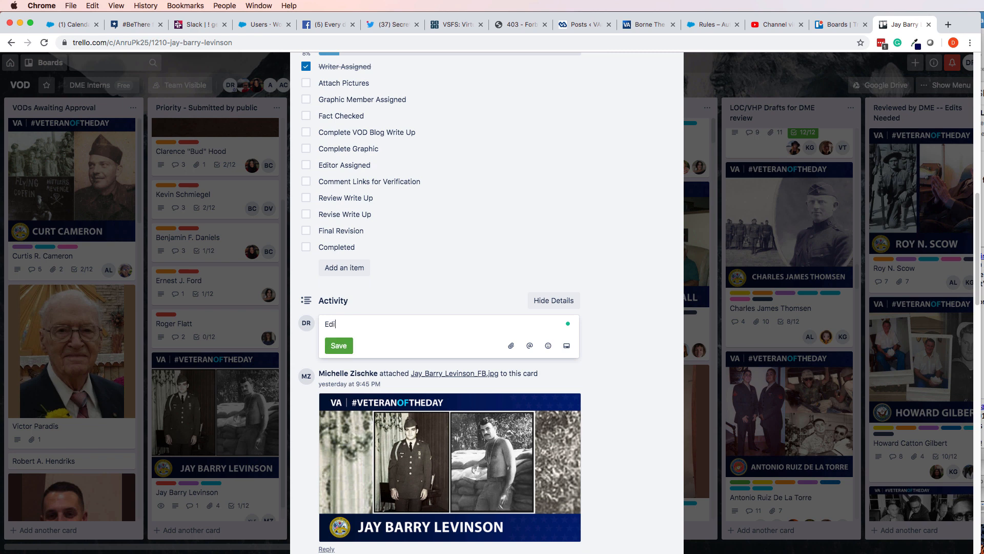
click(338, 345)
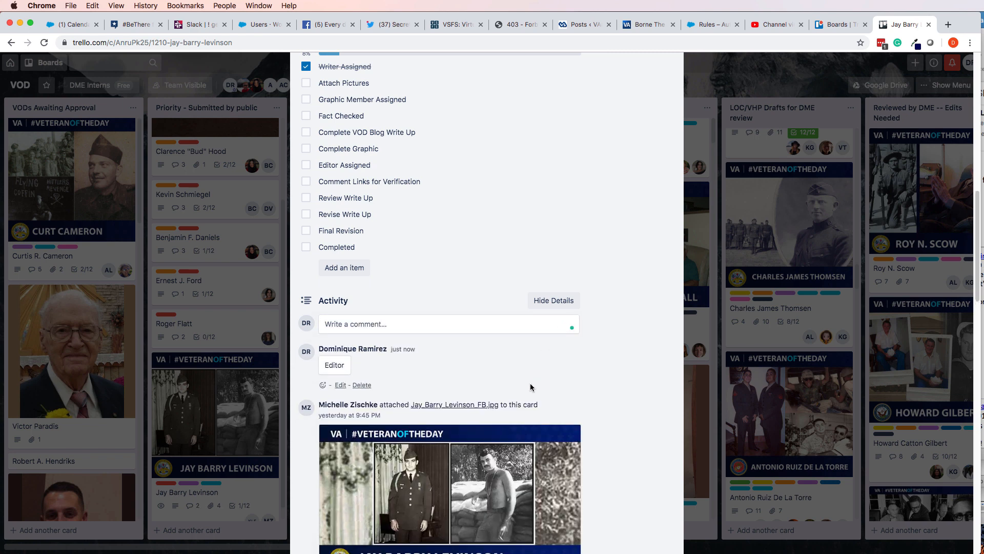
click(361, 385)
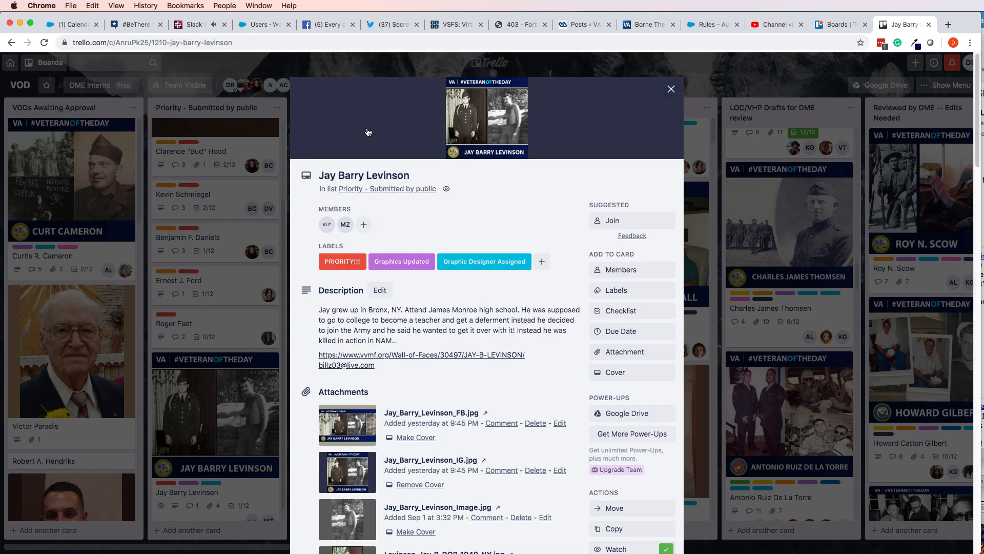
mouse_move(411, 185)
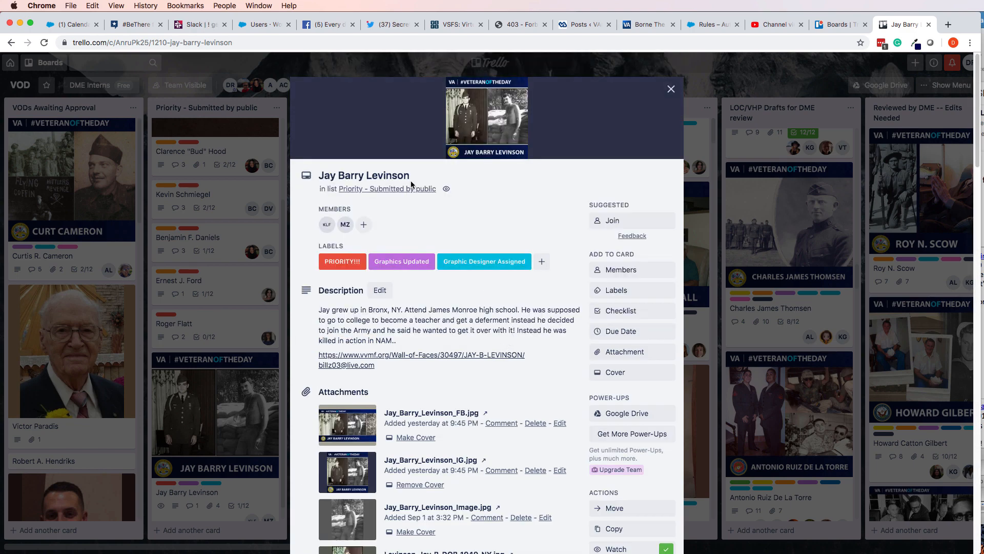
Review the card's details and activity, then bring up its Labels list.
scroll(down, 3)
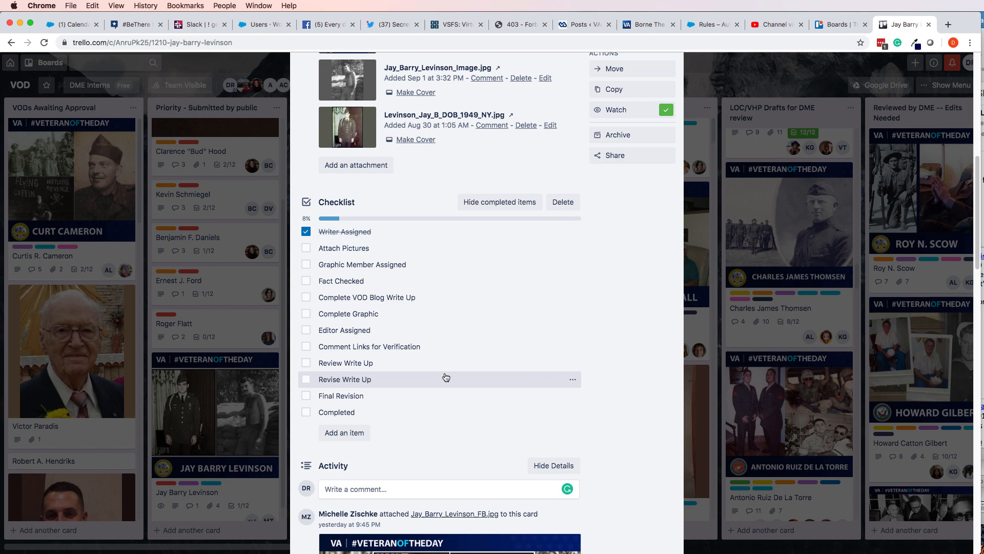
scroll(down, 3)
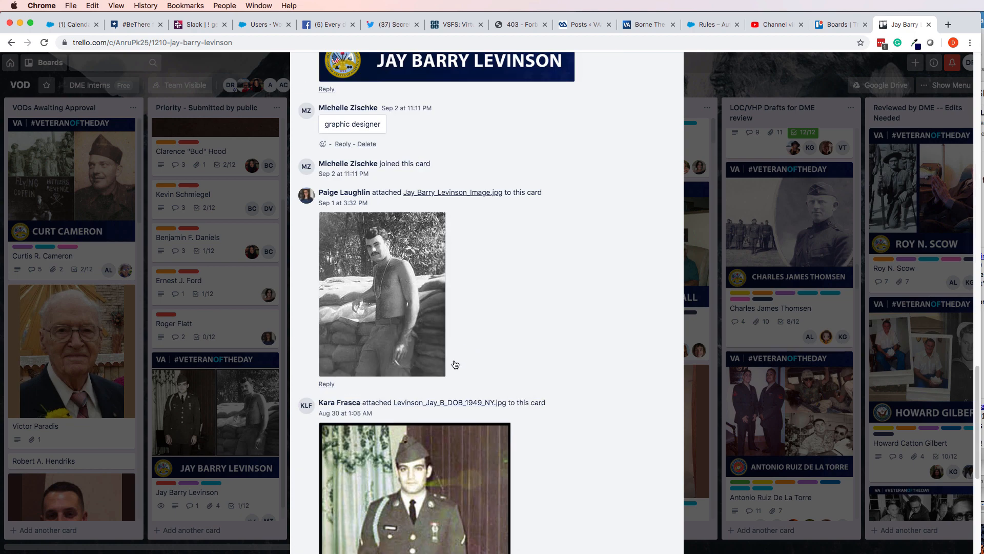
scroll(down, 3)
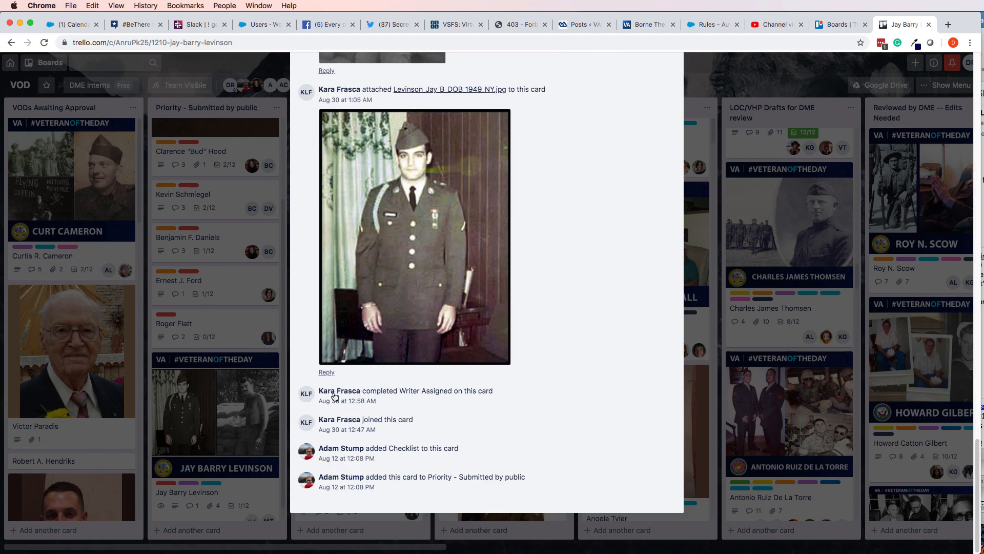
mouse_move(418, 406)
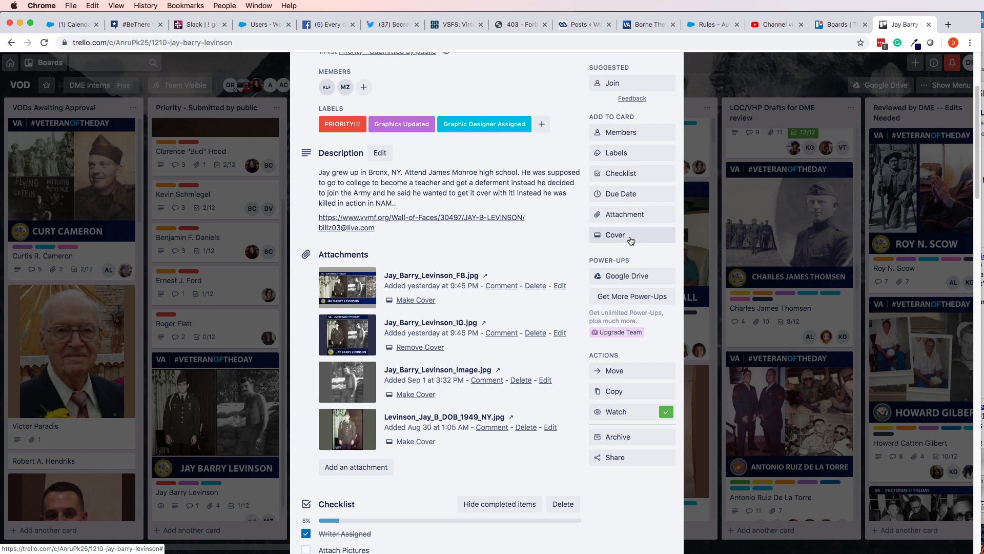
click(616, 153)
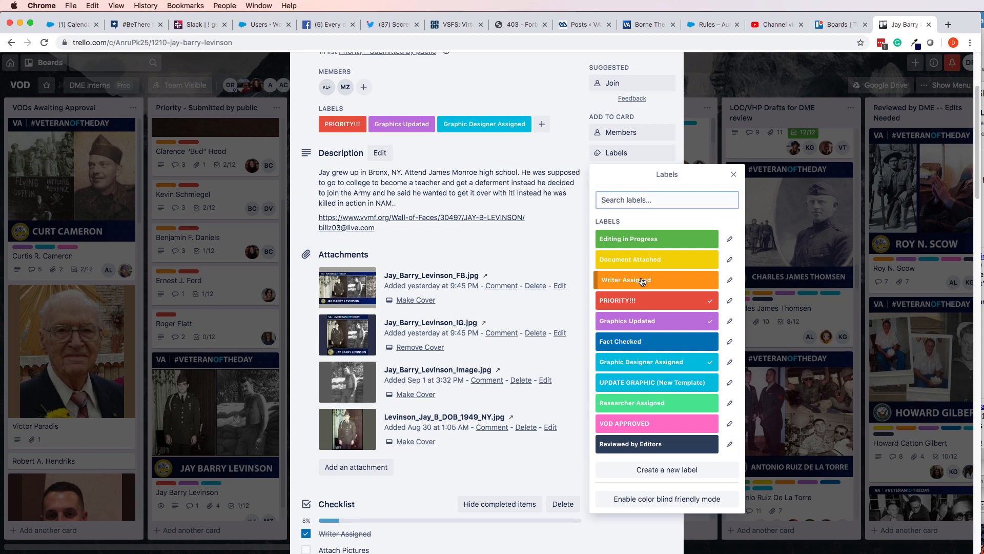
Add the Writer Assigned label and draft an 'Editor' comment on the card.
click(656, 279)
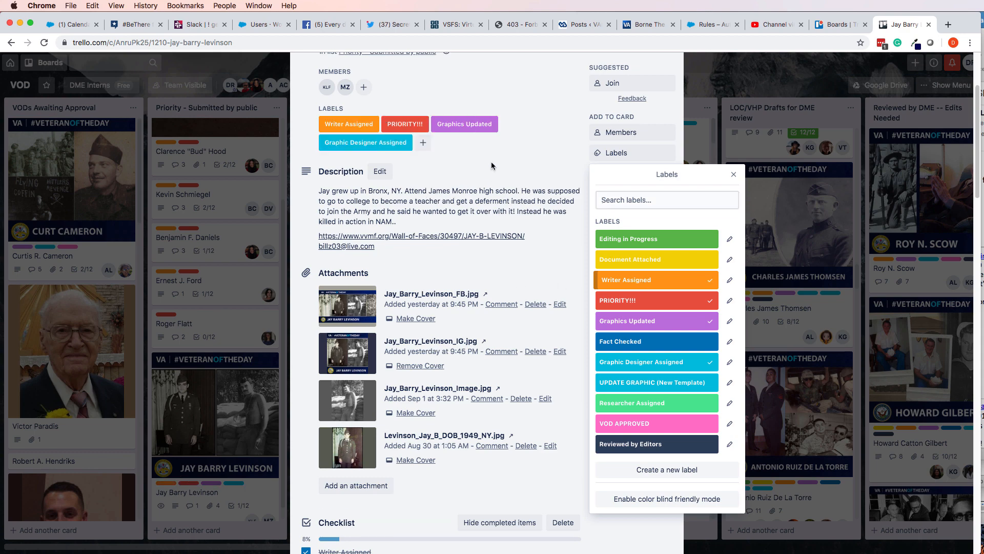
click(733, 175)
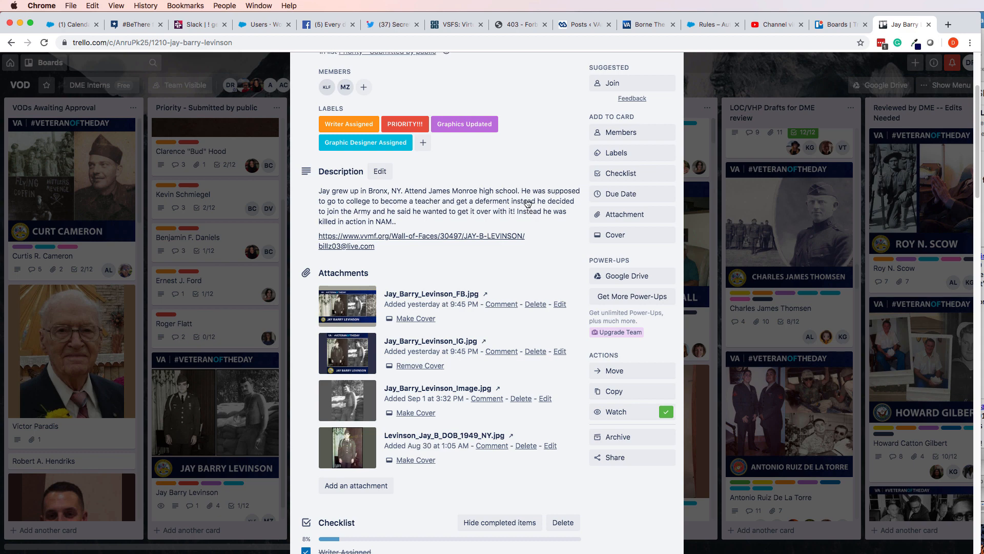
scroll(down, 3)
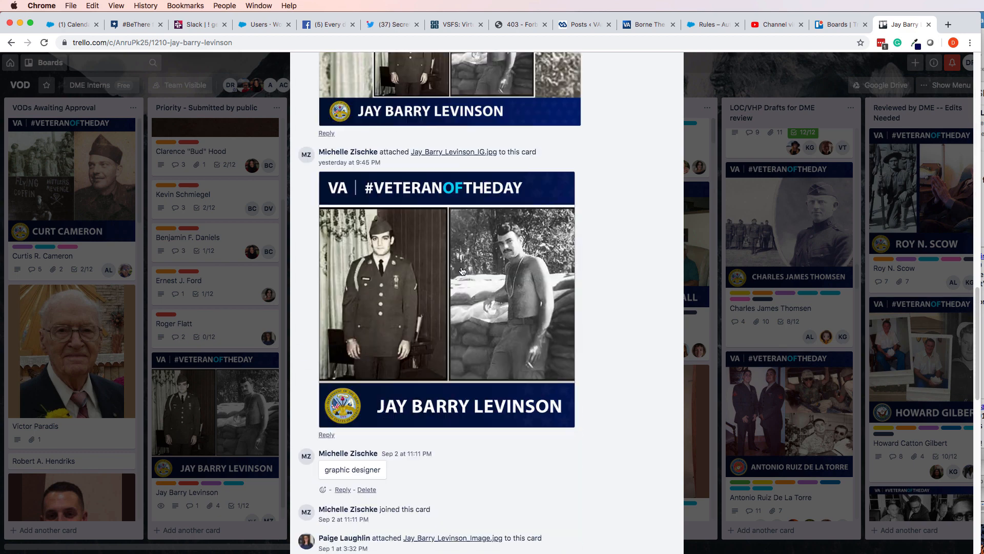
scroll(down, 3)
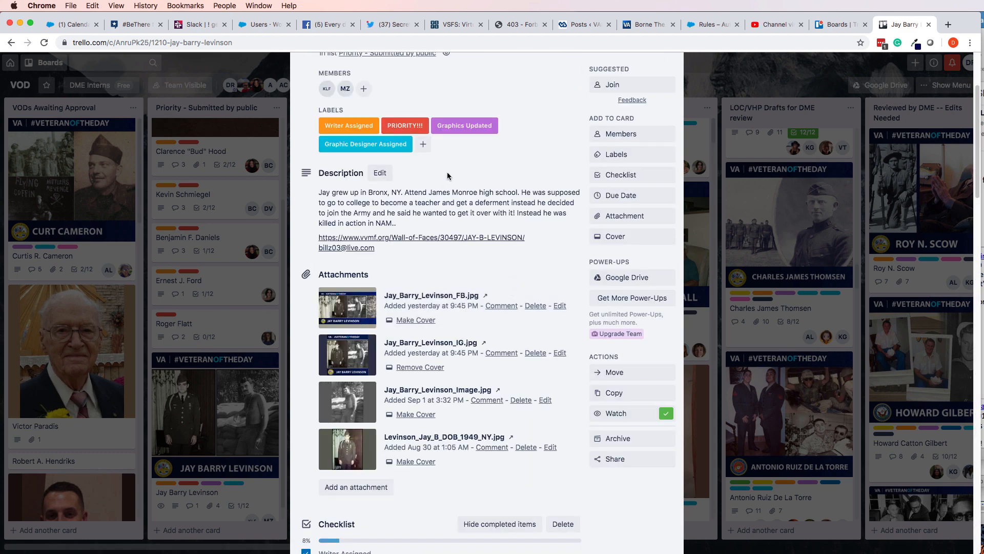
scroll(down, 3)
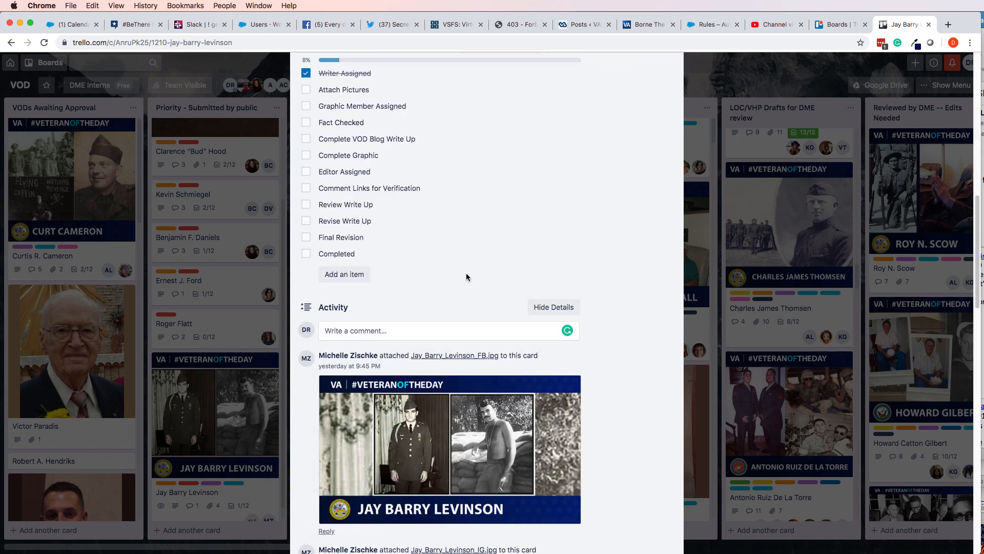
click(408, 330)
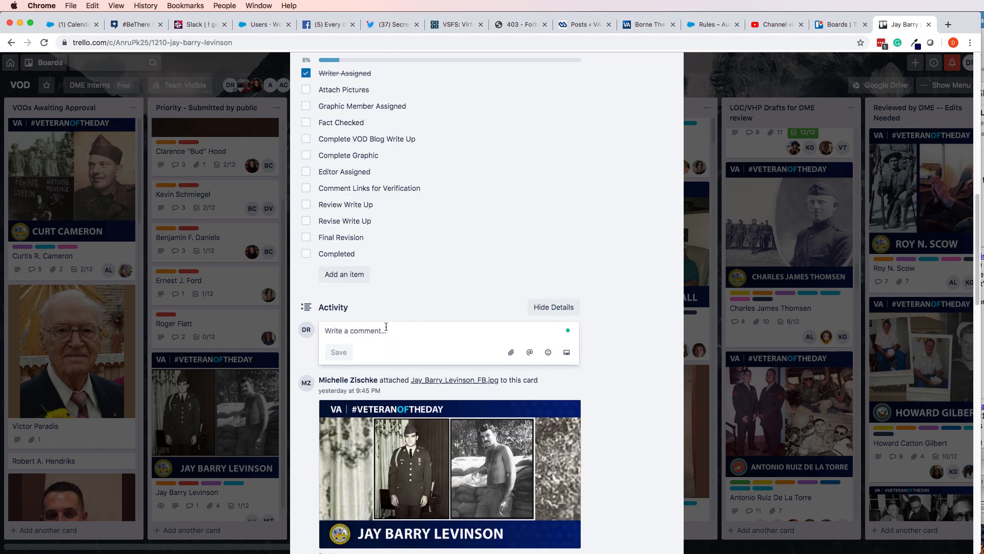
text(Editor)
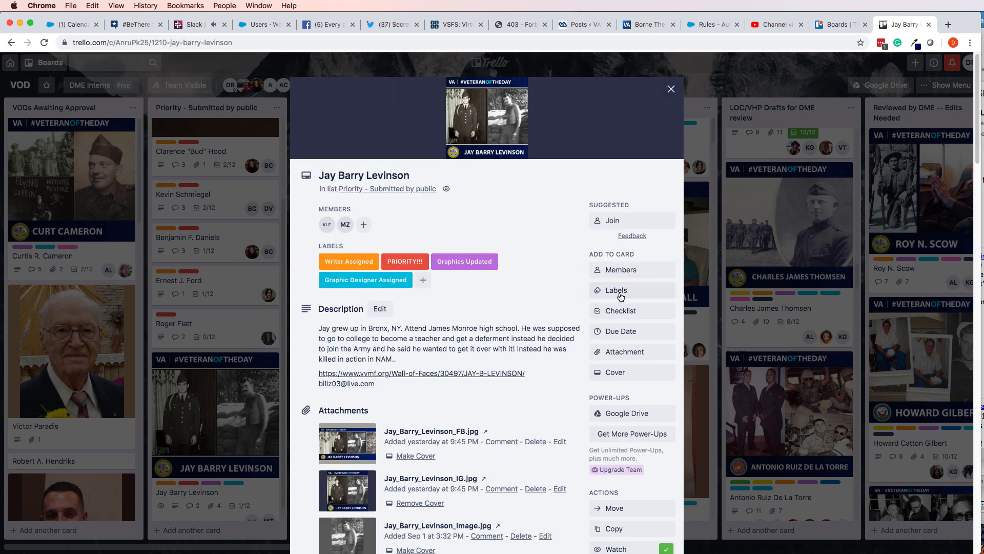
Toggle the Editing in Progress label, delete the Editor comment and close the card.
click(616, 291)
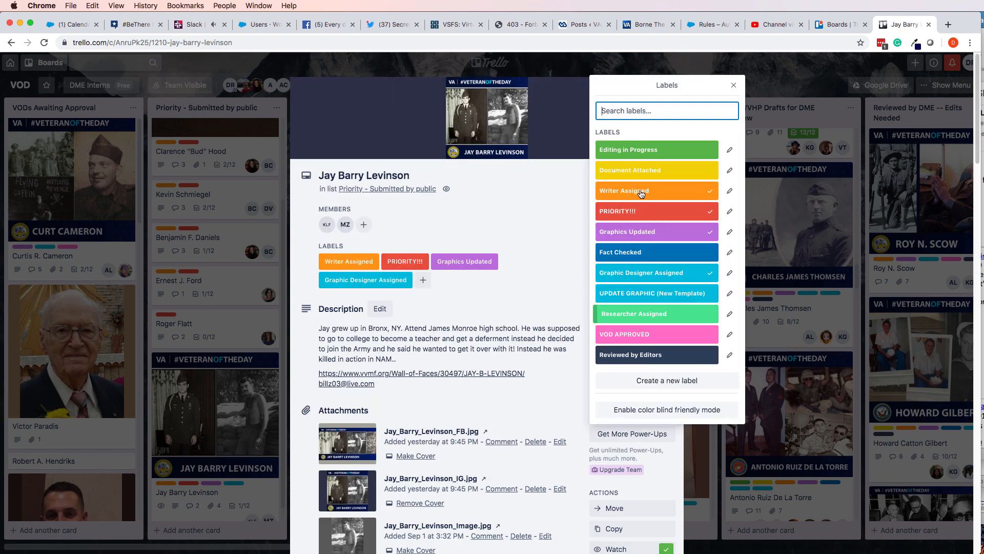
click(656, 150)
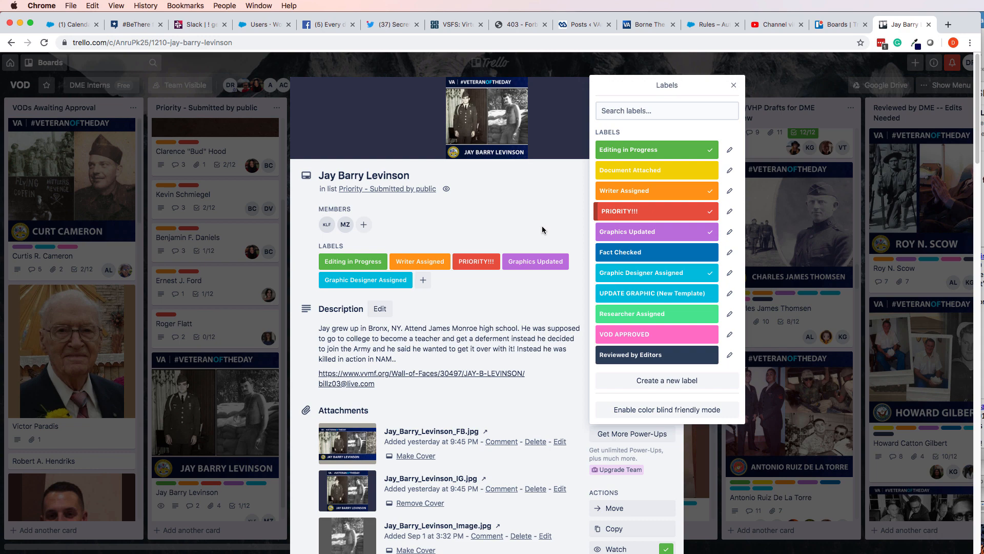
click(733, 85)
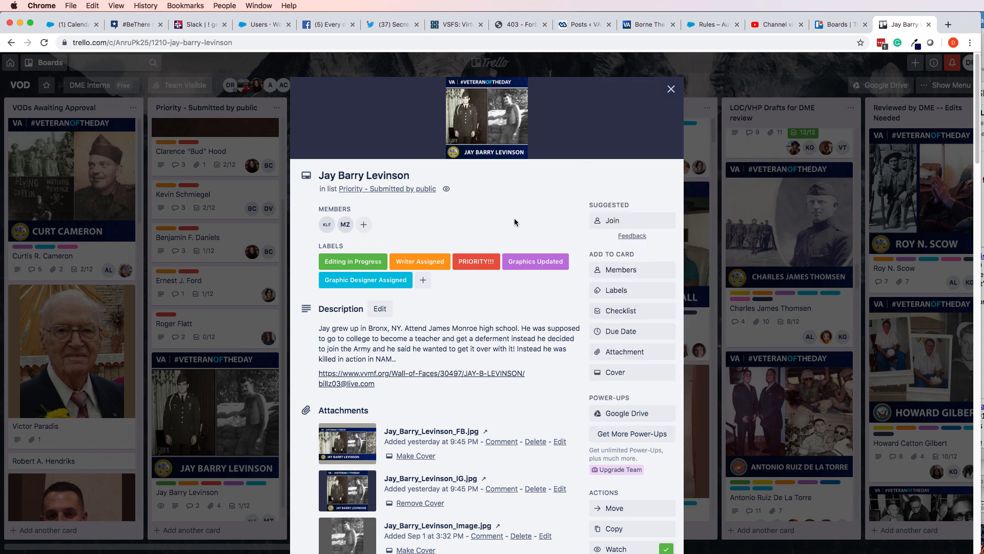
scroll(down, 3)
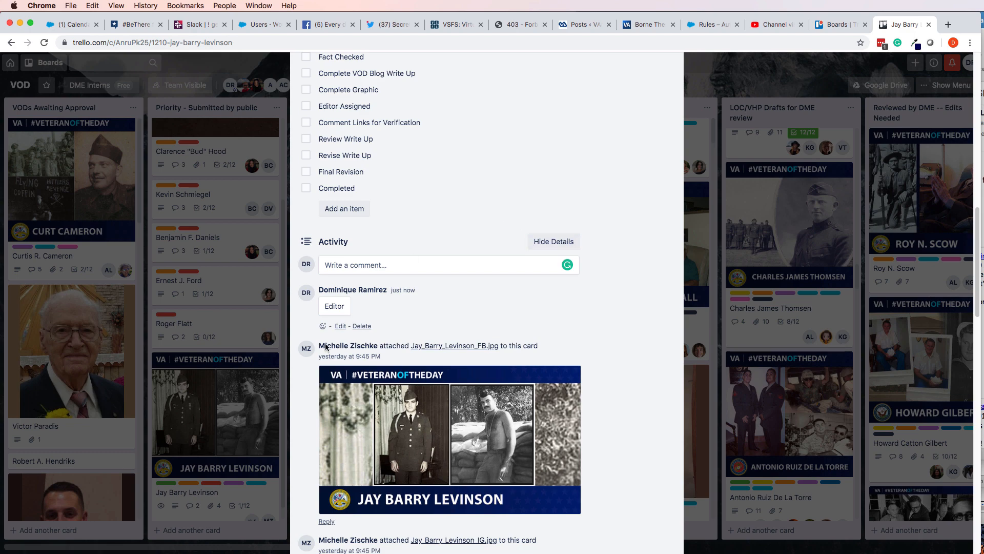
click(361, 326)
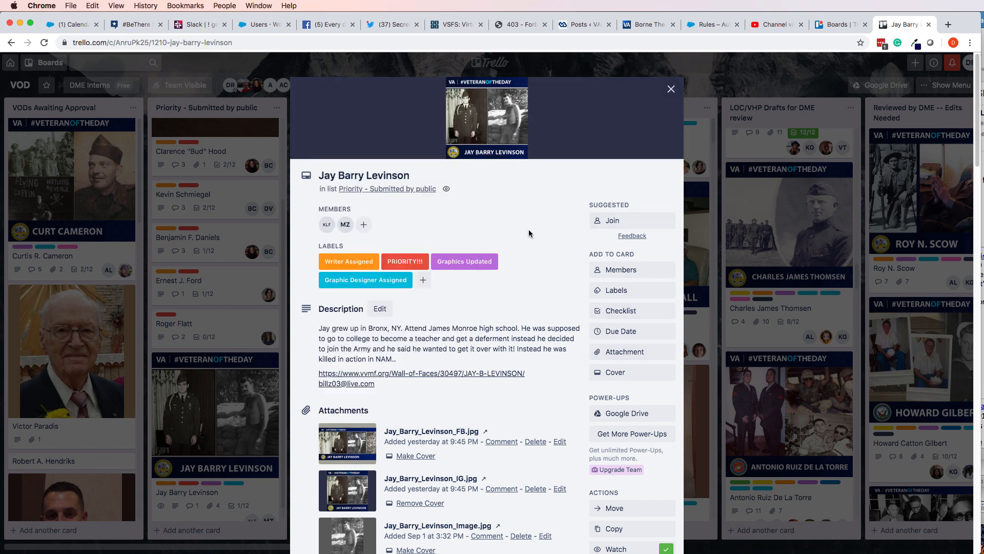
click(671, 88)
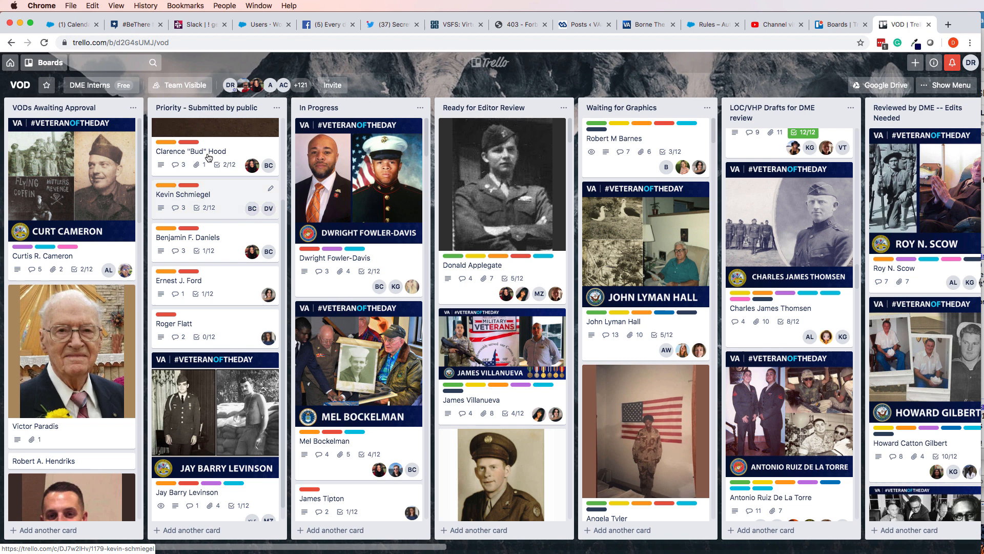
mouse_move(234, 349)
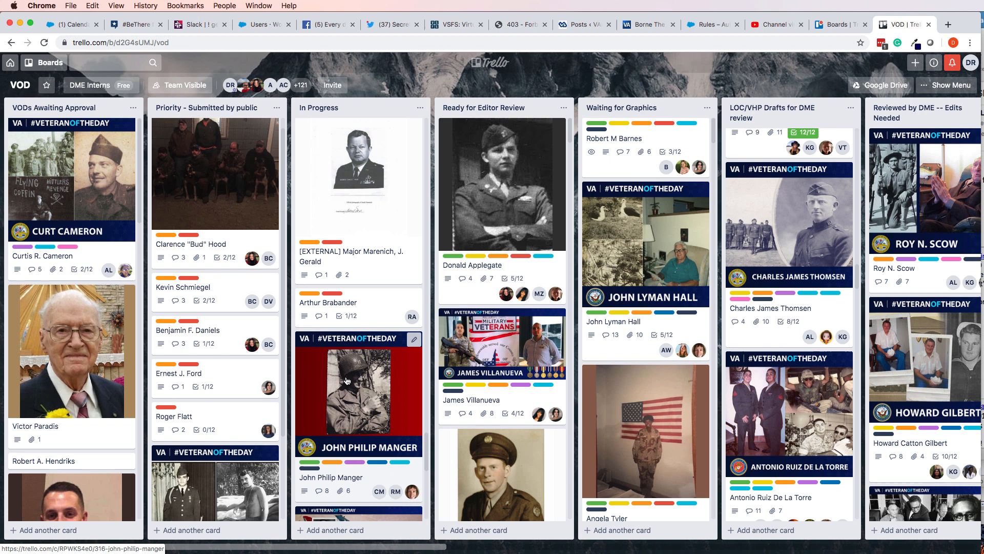
click(328, 302)
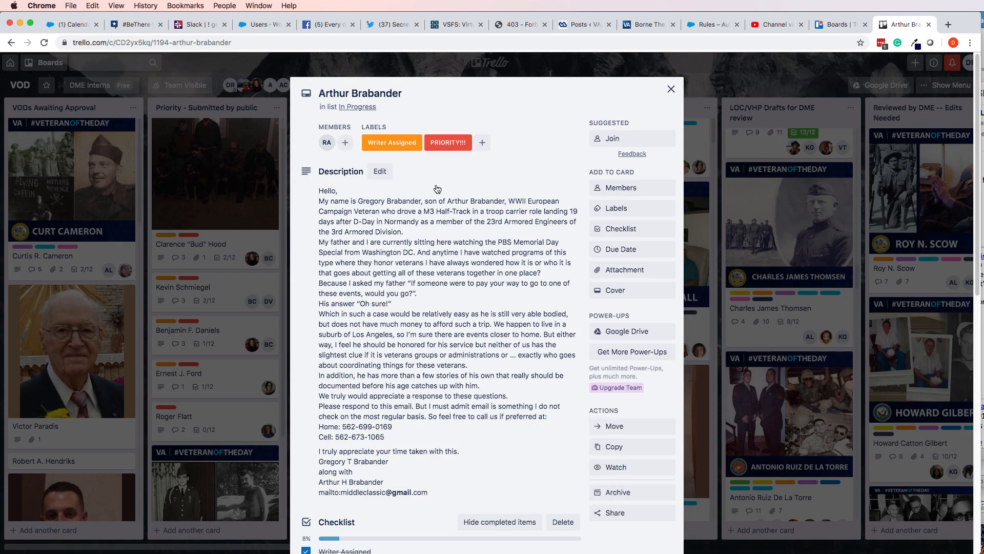
scroll(down, 3)
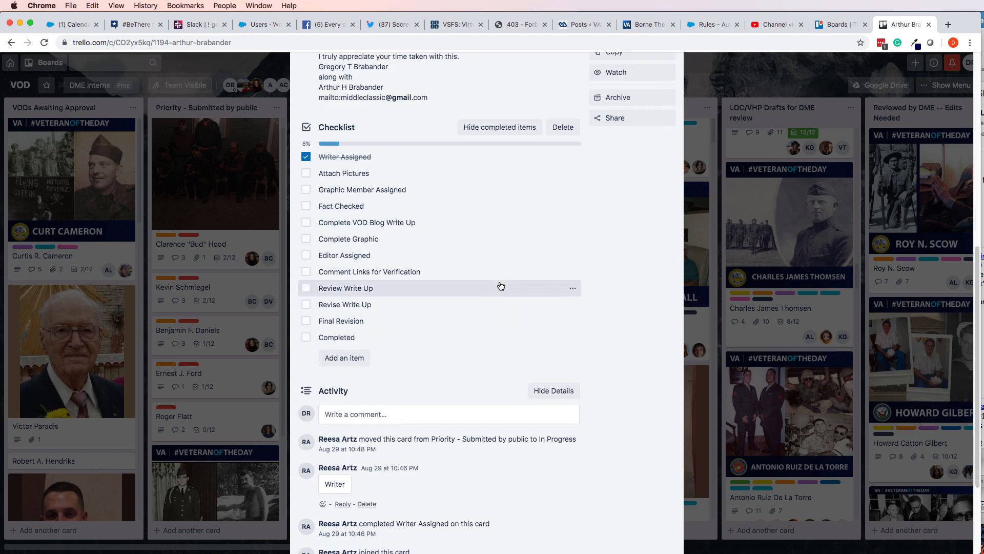
scroll(down, 3)
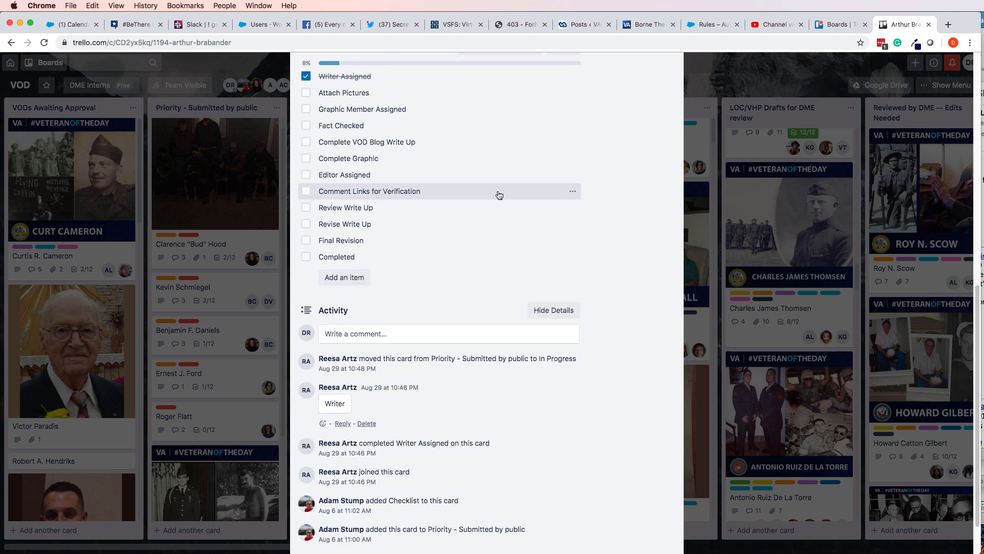
scroll(down, 3)
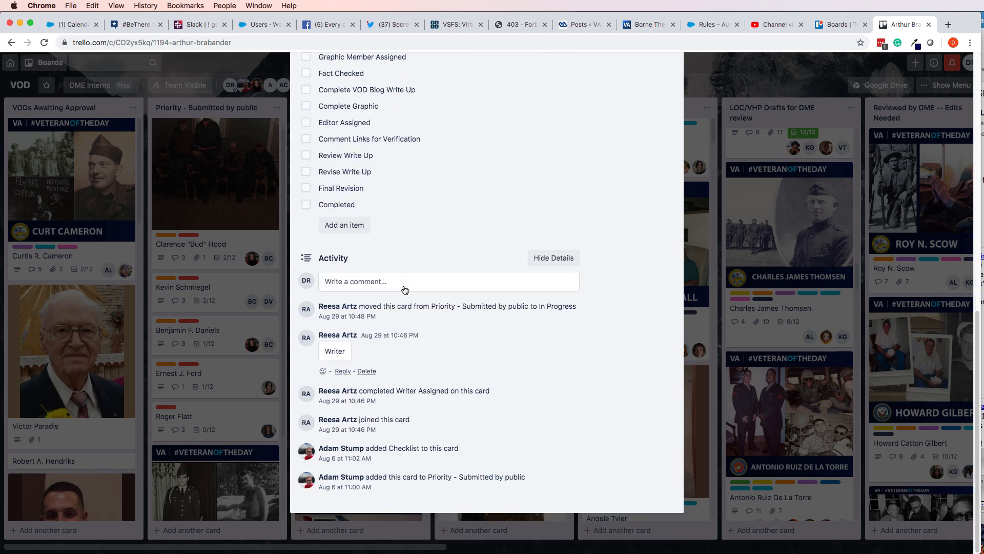
text(Editor)
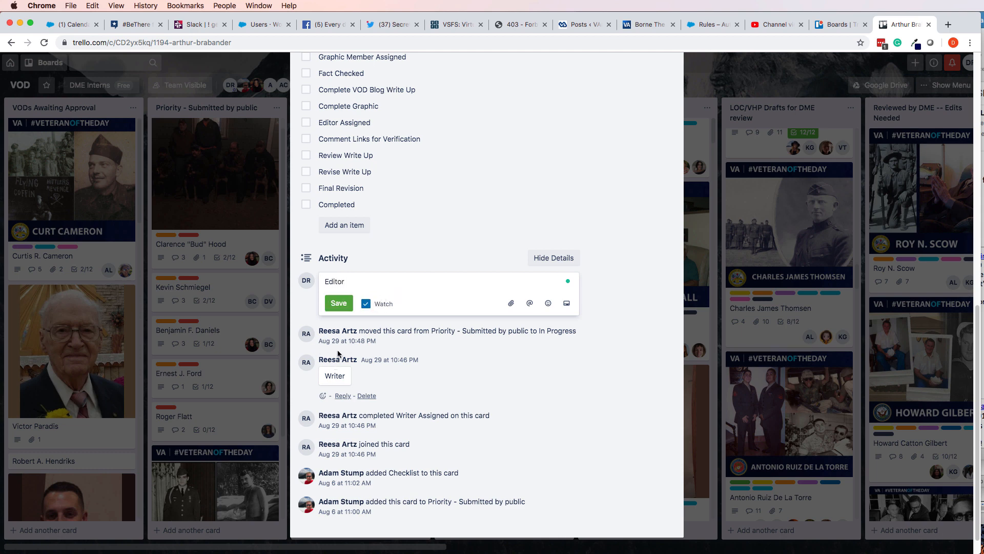
click(338, 303)
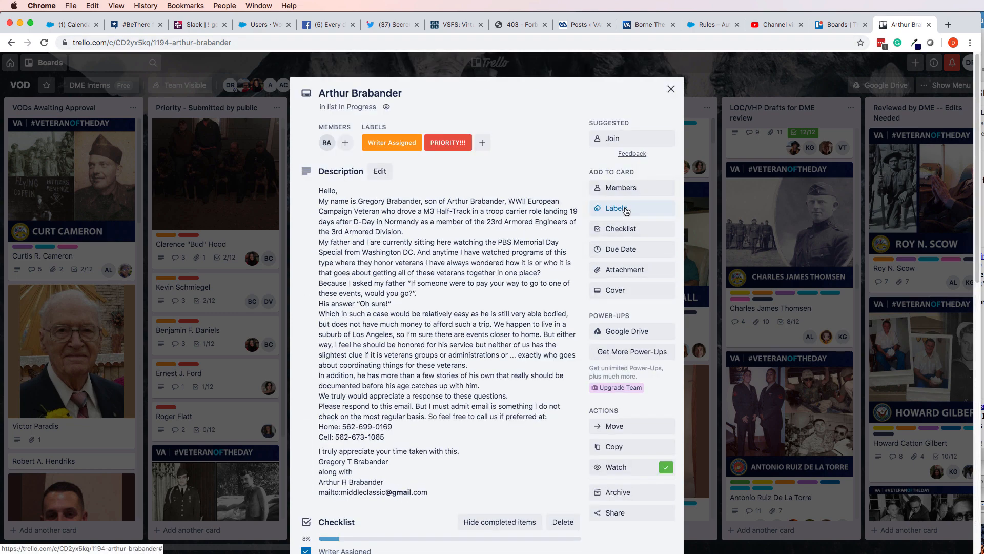
Remove the Editing in Progress label and tick the Editor Assigned checklist item.
click(615, 209)
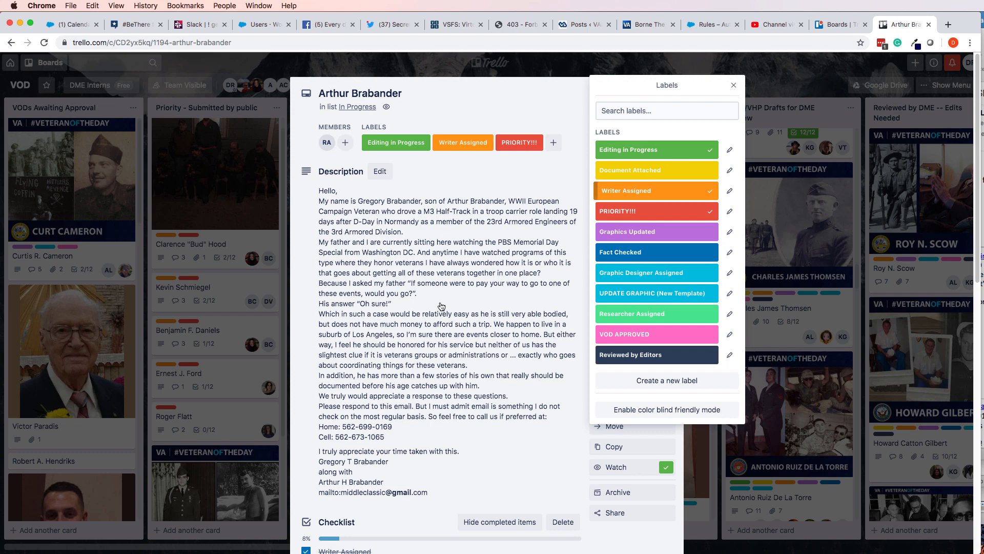
click(367, 172)
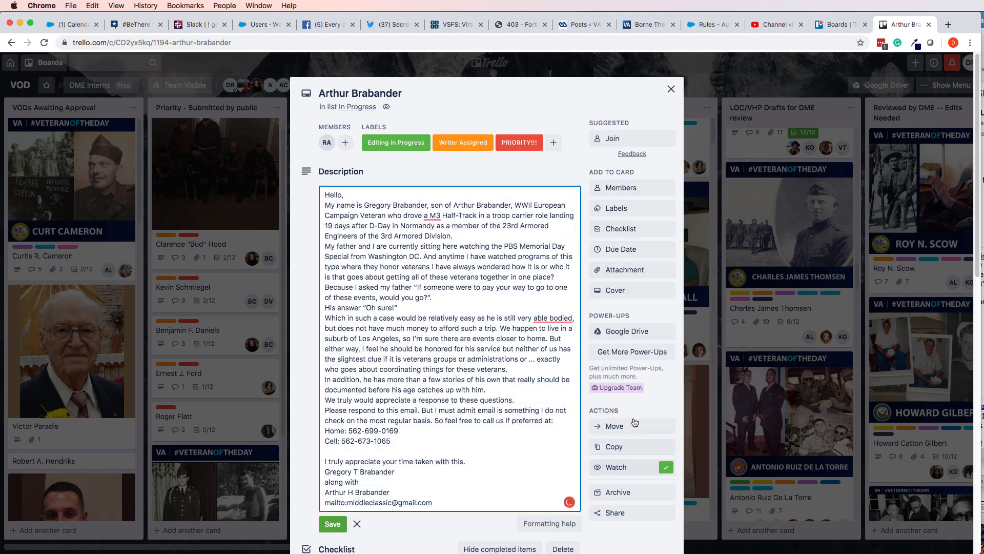
scroll(down, 3)
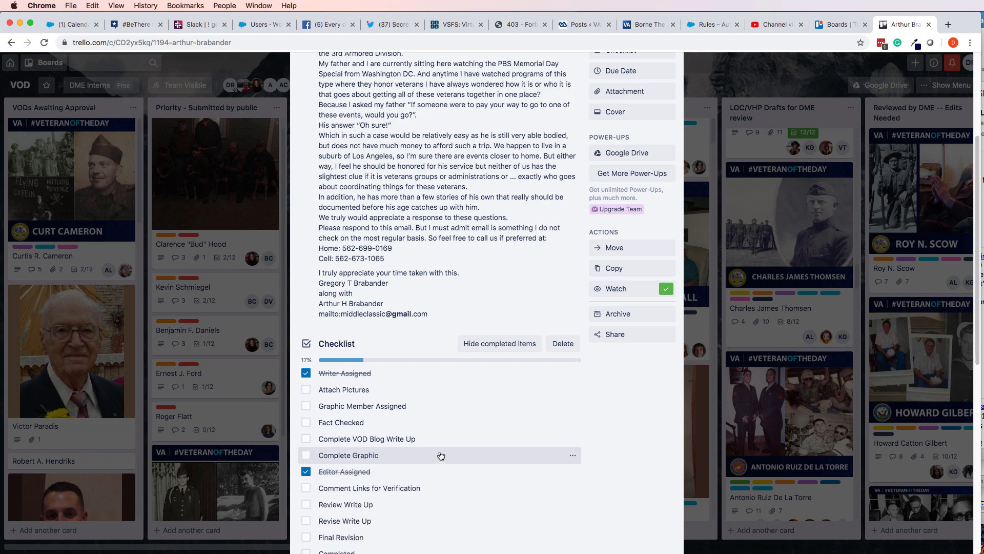
scroll(down, 3)
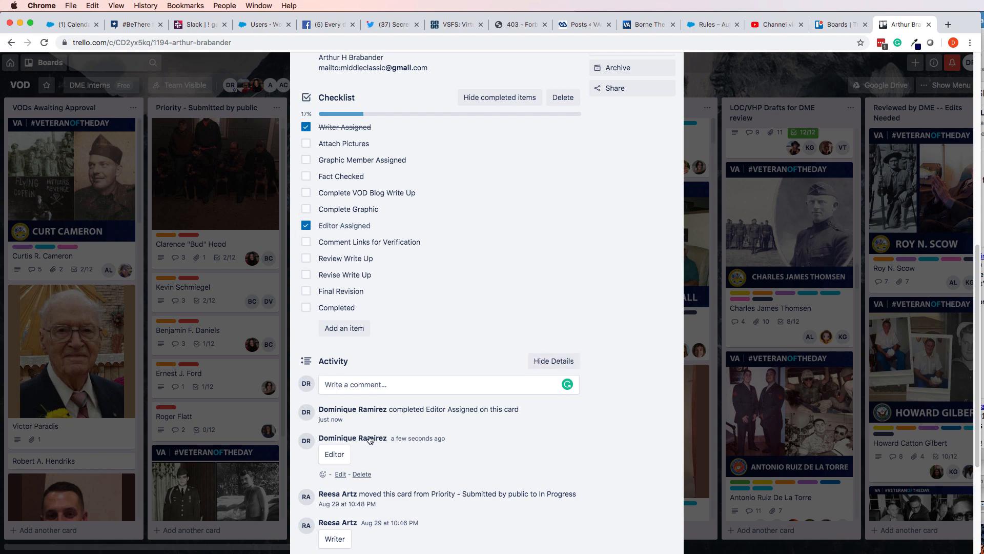
click(362, 473)
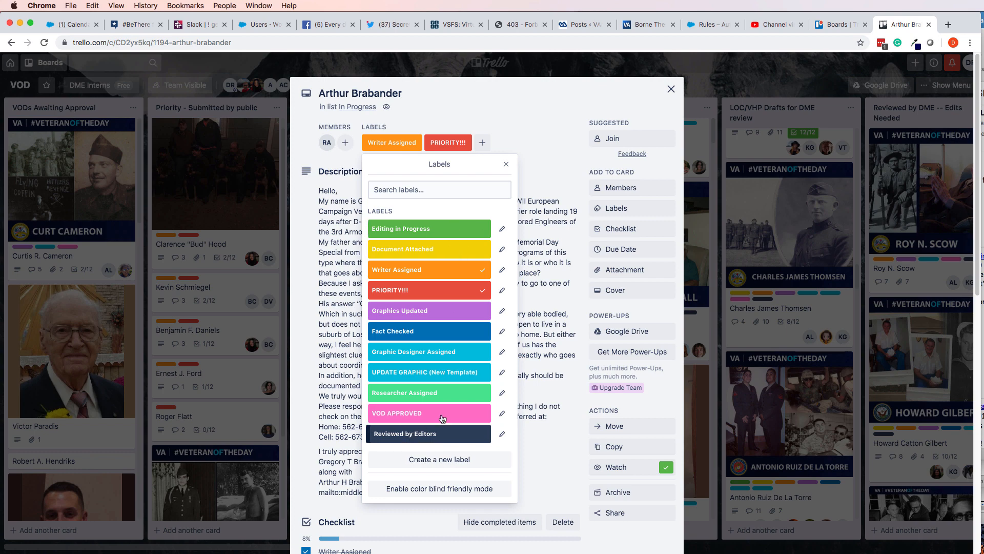
click(505, 164)
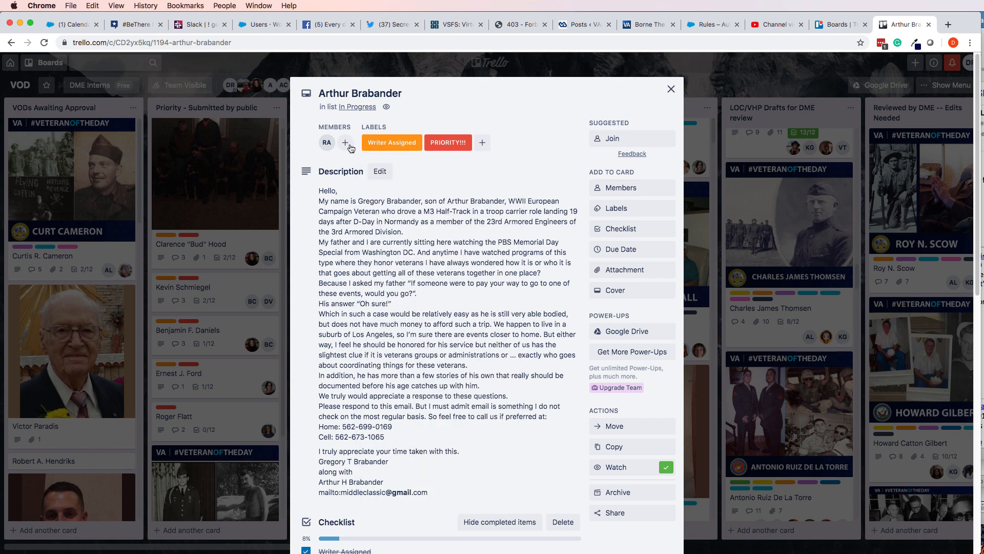
mouse_move(400, 211)
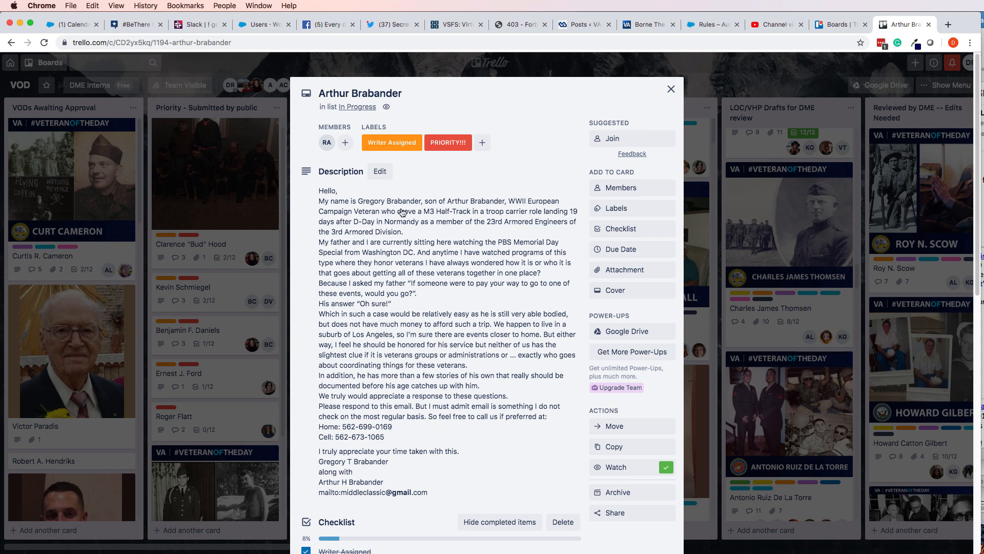
mouse_move(747, 119)
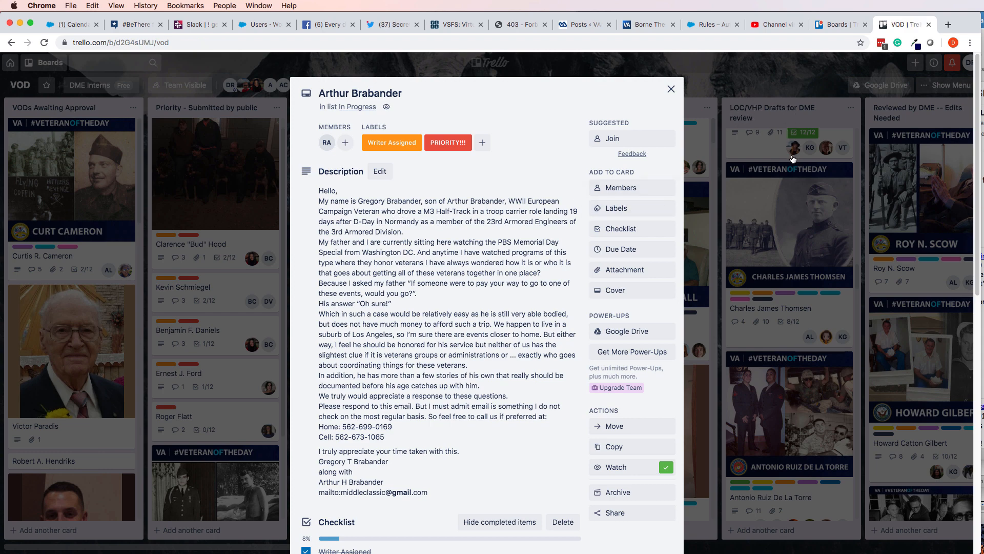
click(671, 88)
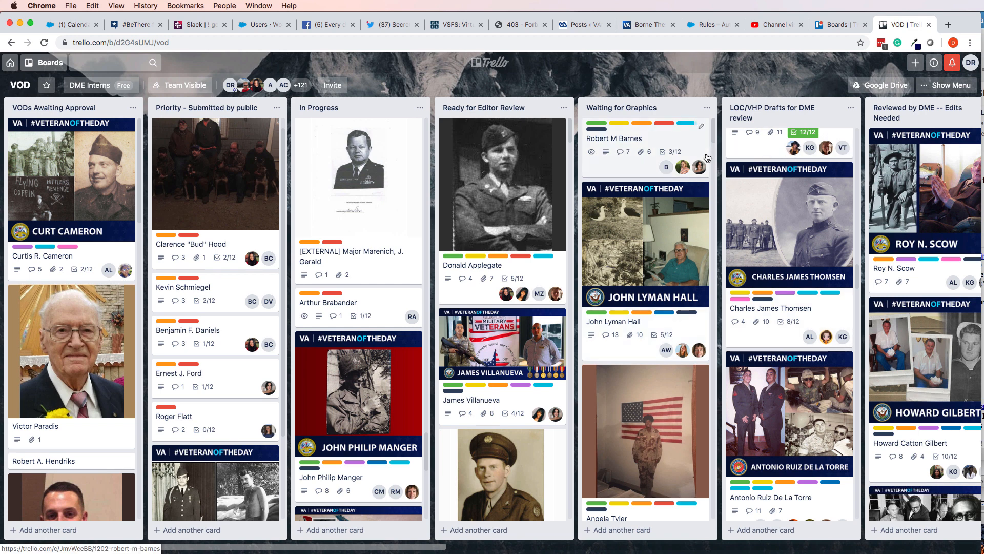
mouse_move(706, 155)
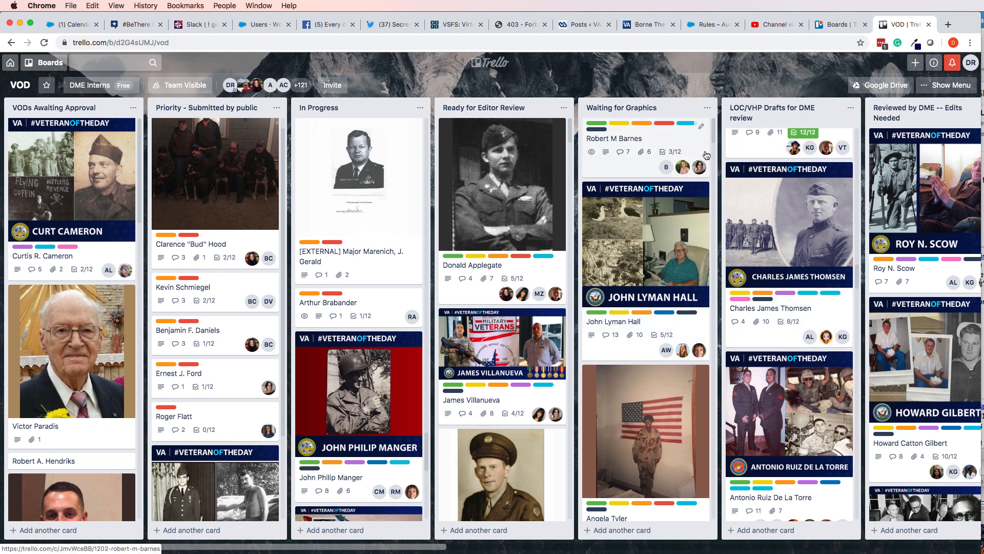
mouse_move(709, 152)
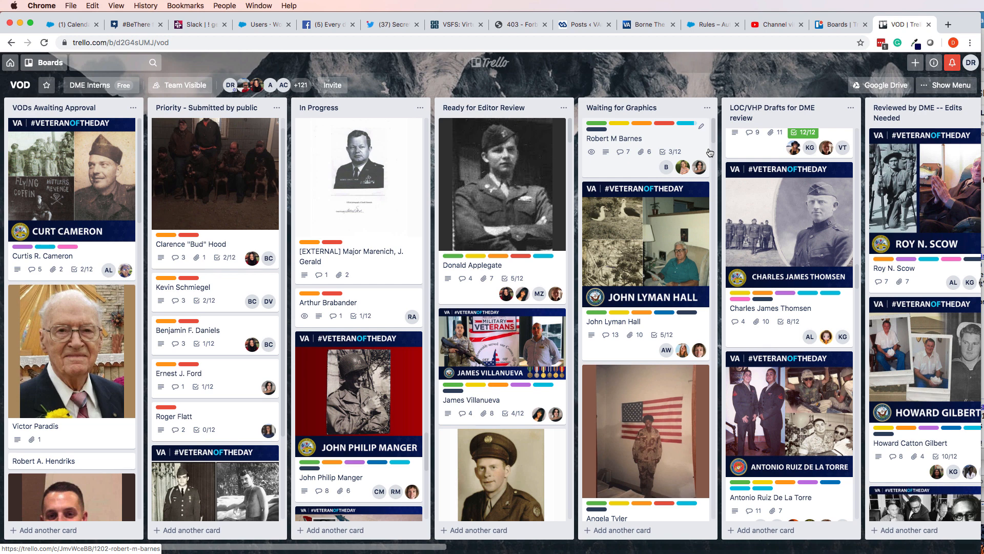
mouse_move(733, 127)
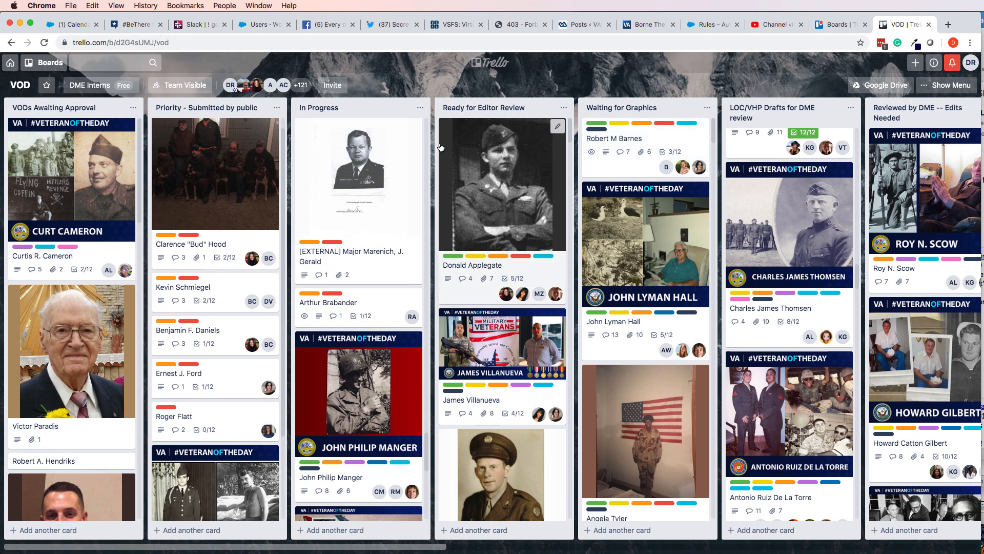
click(199, 24)
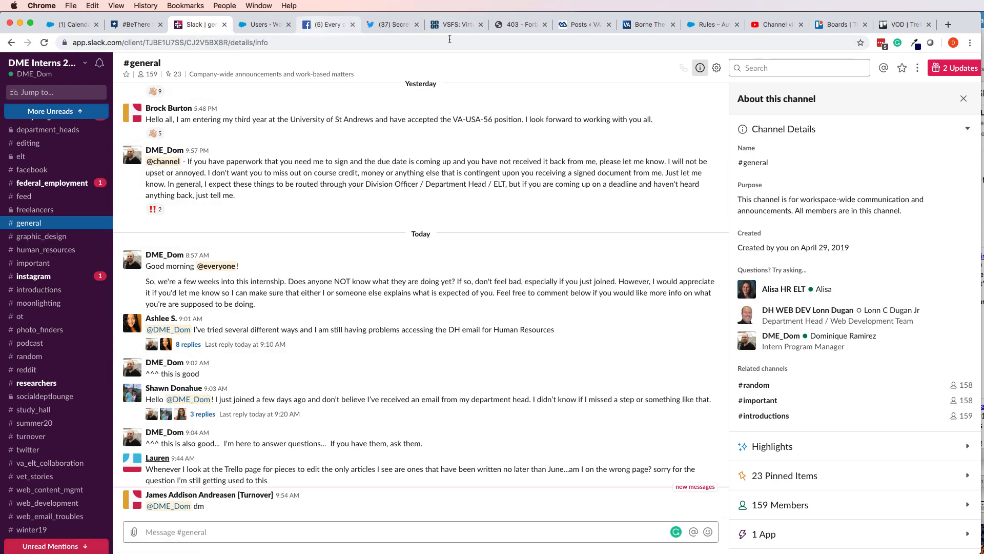
Return from Slack to the Trello tab showing the John Lyman Hall card.
click(906, 25)
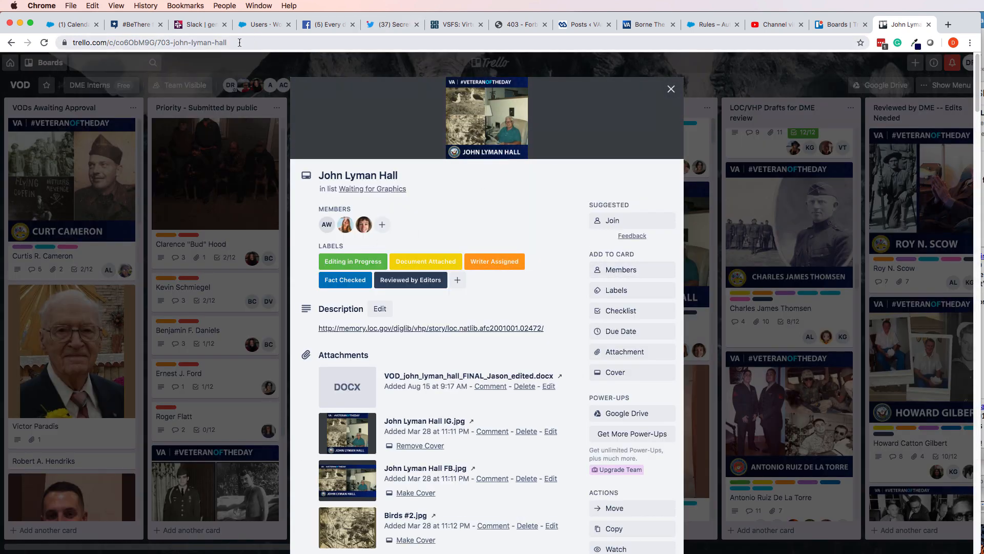
Copy the John Lyman Hall card's web address from the address bar and switch to Slack.
click(154, 44)
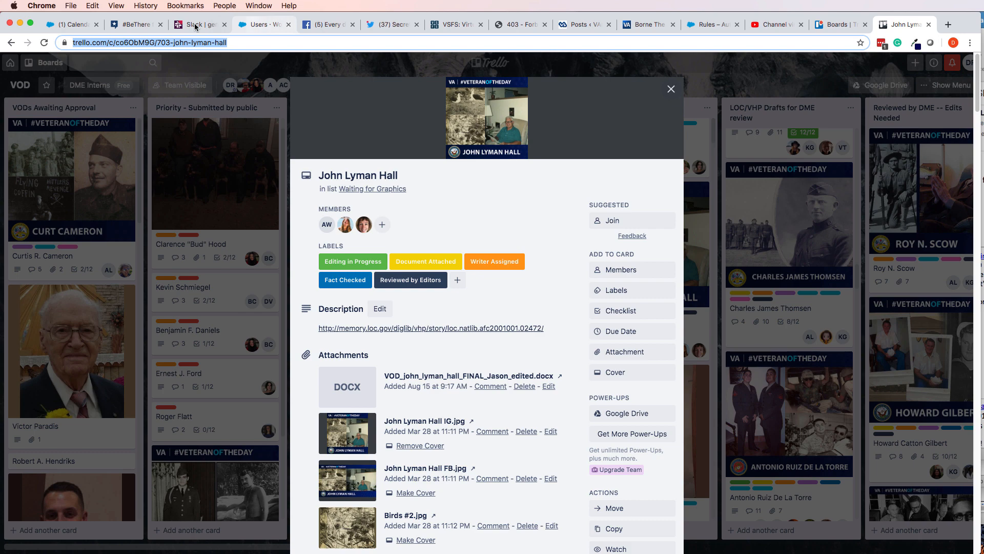
click(195, 24)
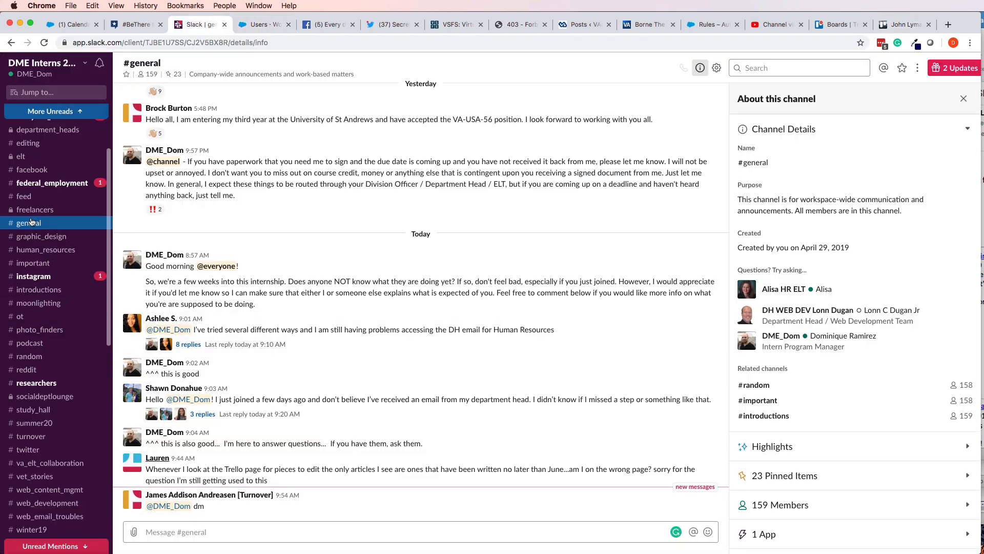
Visit the #graphic_design and #researchers channels, then return to the John Lyman Hall card in Trello.
click(41, 236)
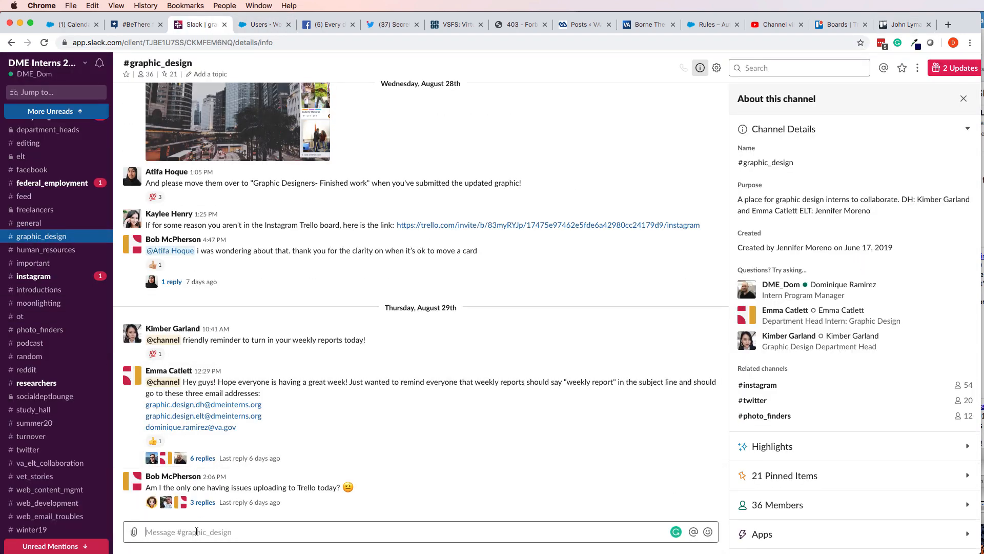
mouse_move(33, 357)
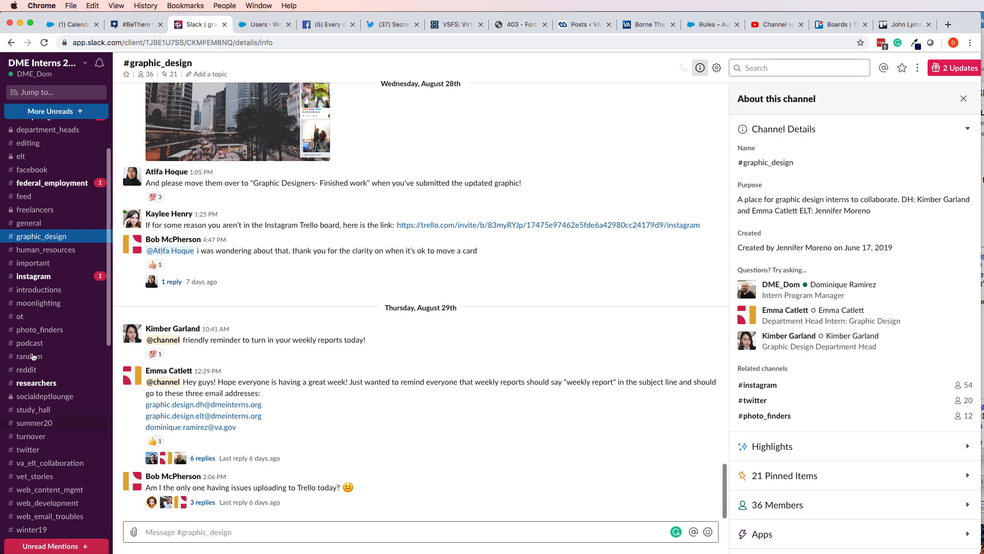
mouse_move(44, 383)
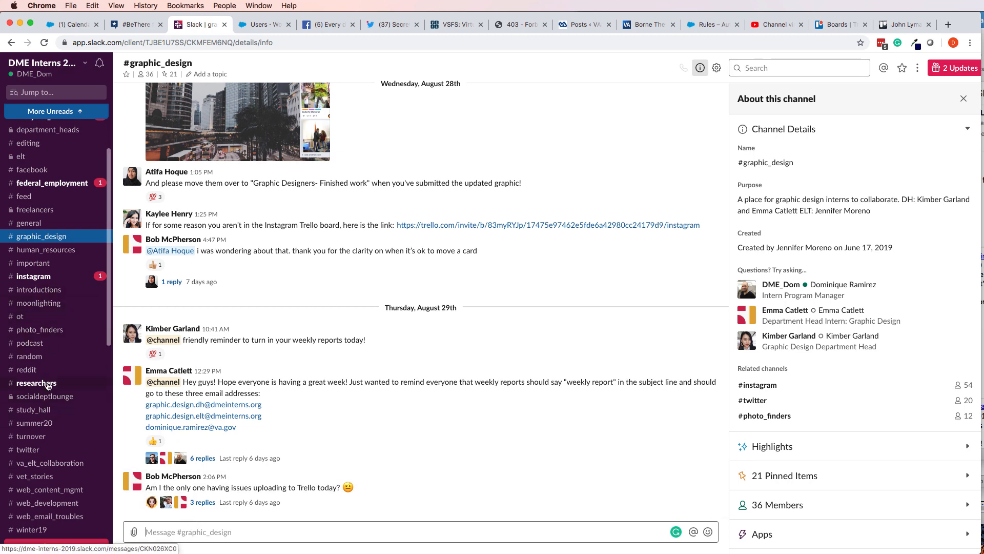
click(36, 382)
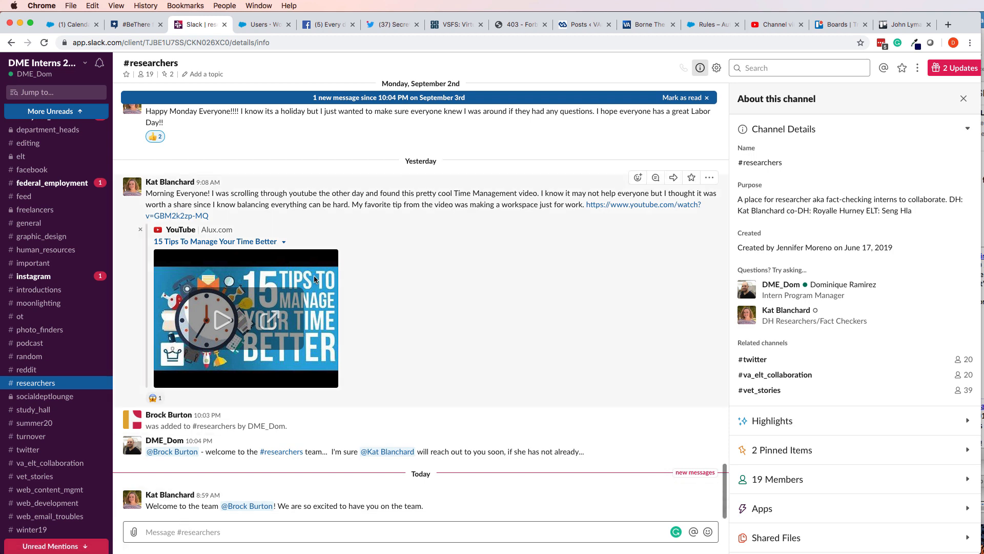
click(903, 24)
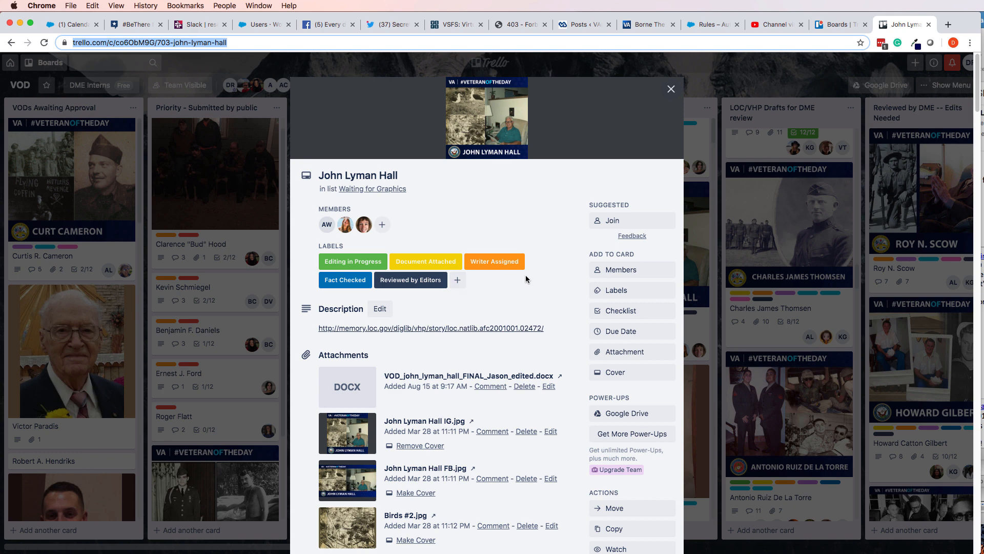
mouse_move(579, 247)
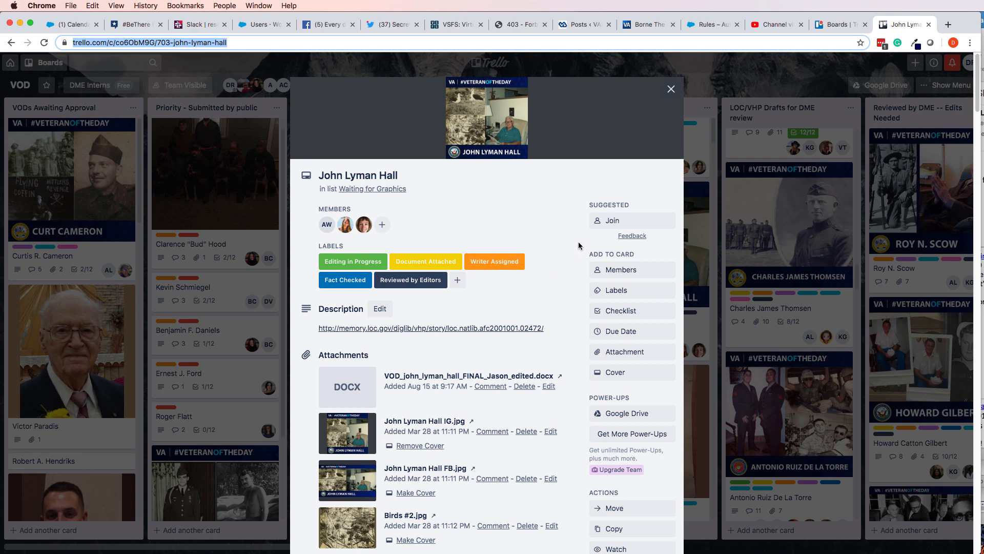
mouse_move(551, 239)
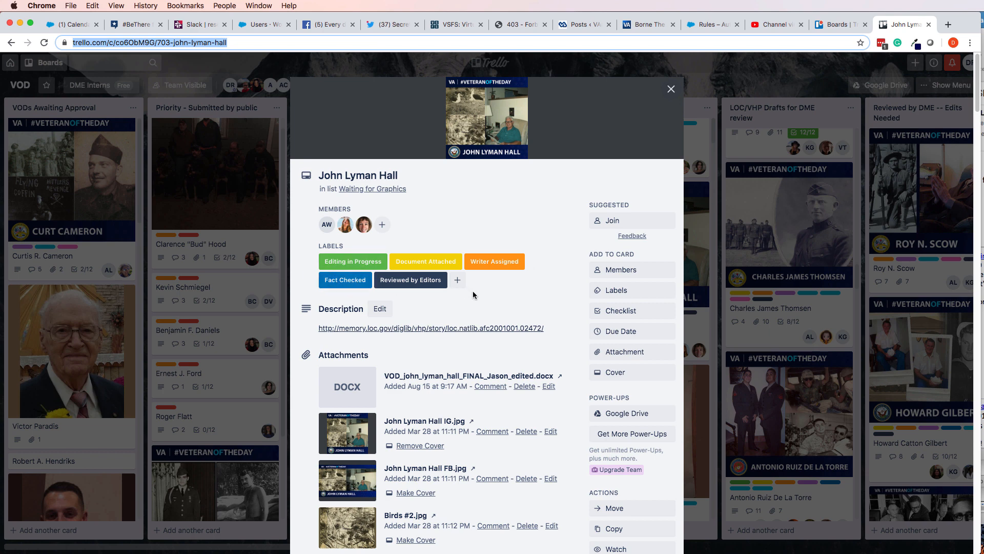
mouse_move(753, 92)
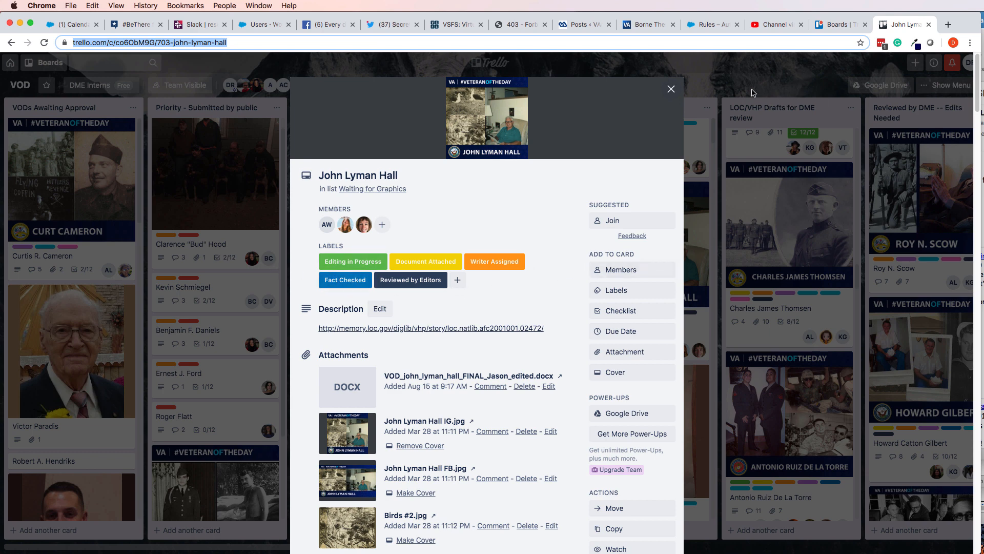
mouse_move(798, 158)
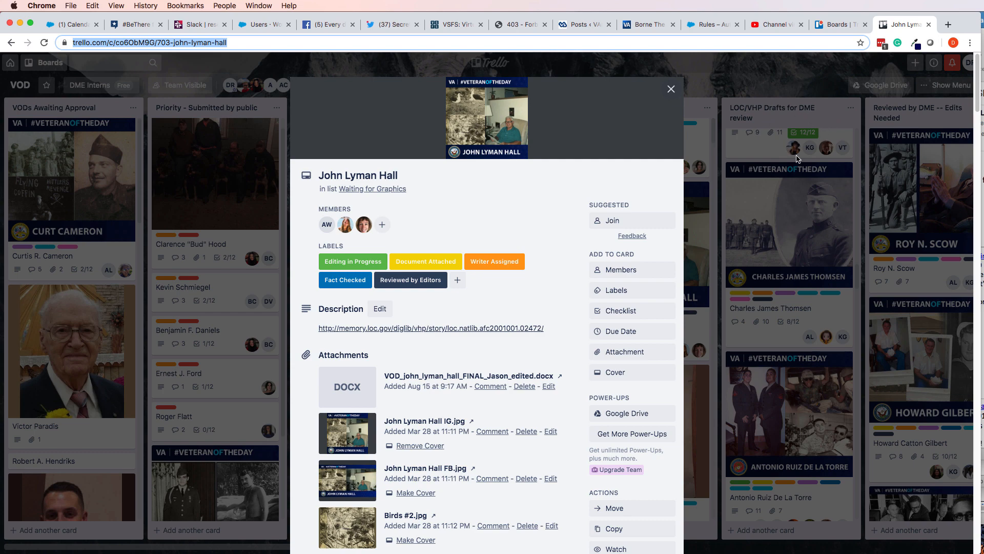
mouse_move(670, 89)
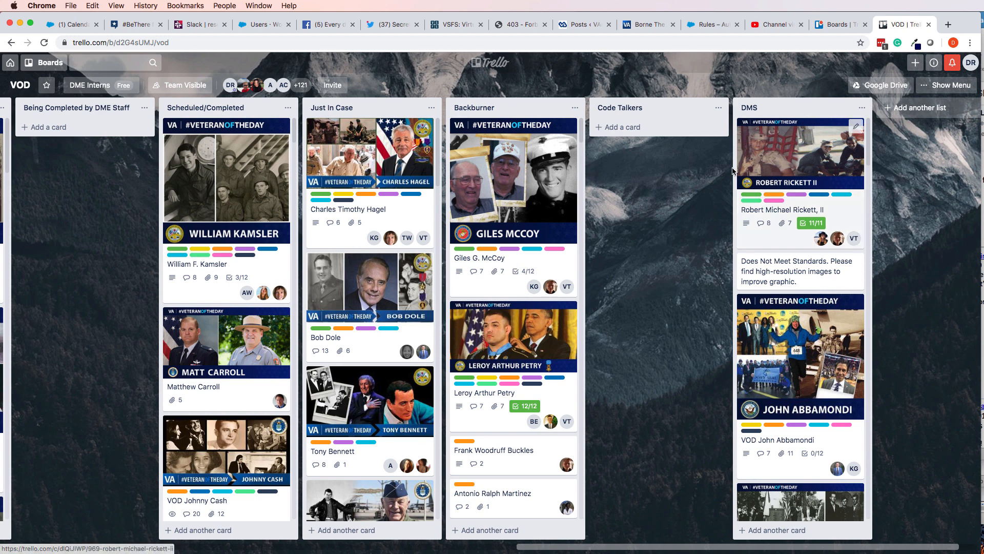
Scroll the VOD board rightward to review its lists after the card closes.
scroll(right, 3)
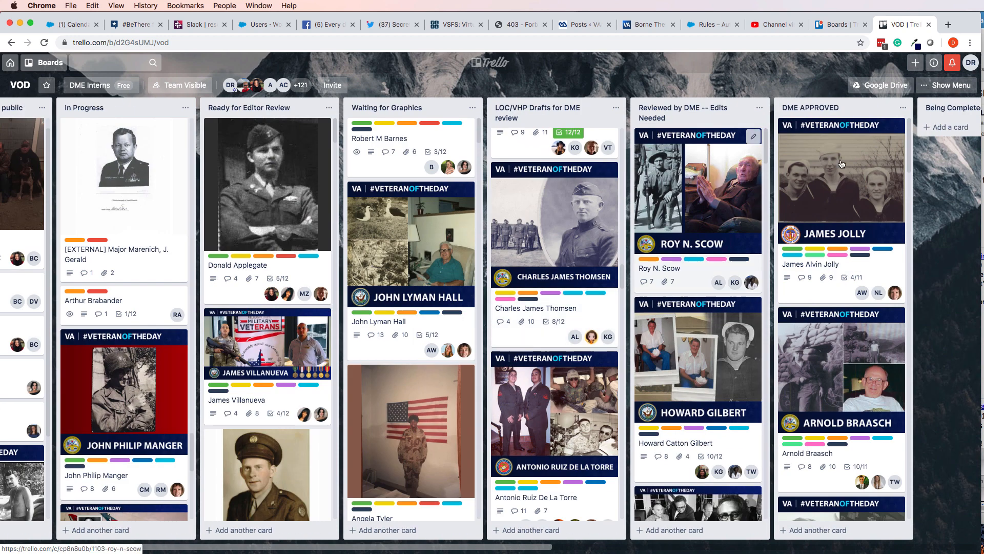